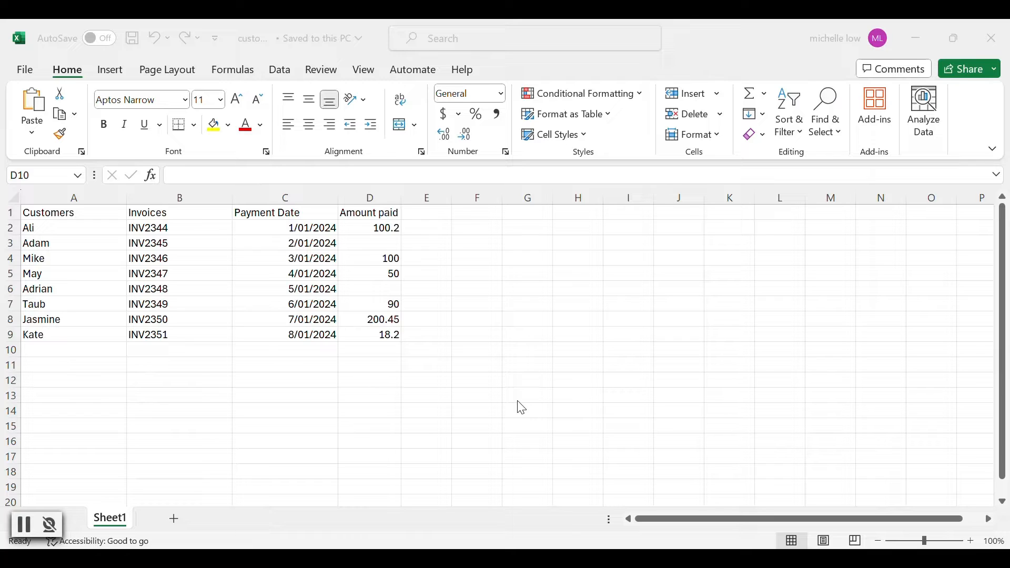
mouse_move(392, 356)
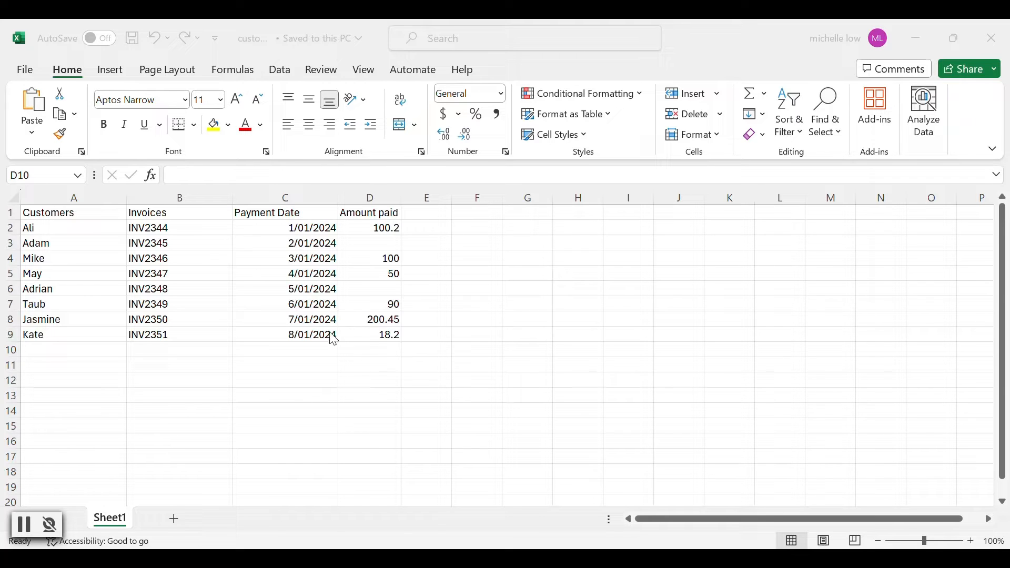
mouse_move(244, 223)
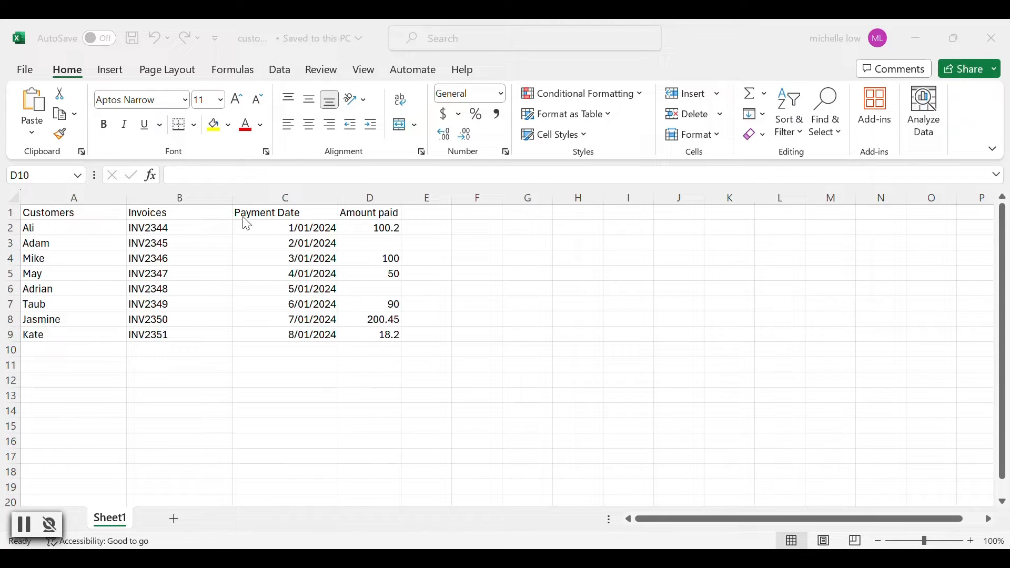
mouse_move(397, 218)
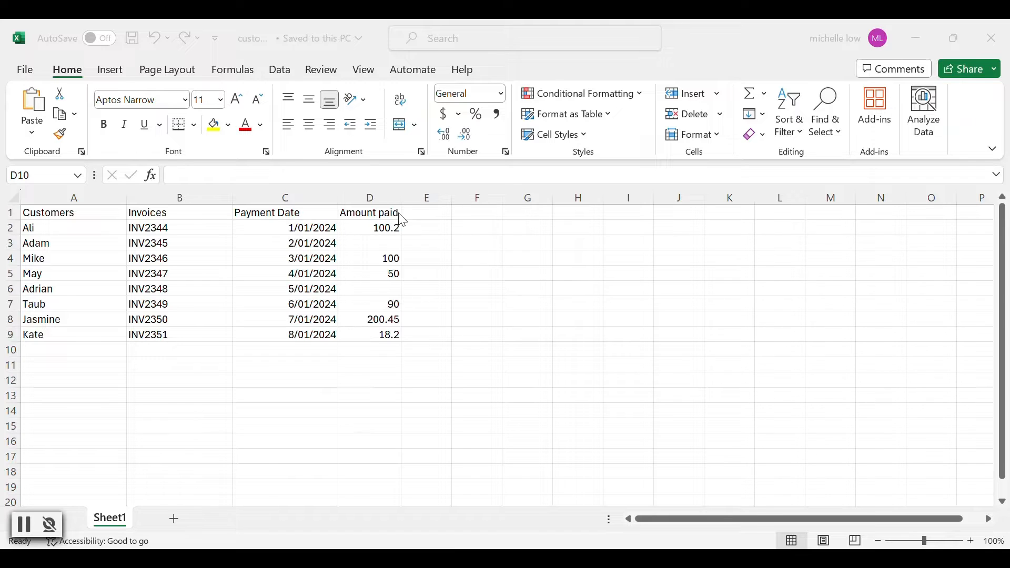
mouse_move(414, 247)
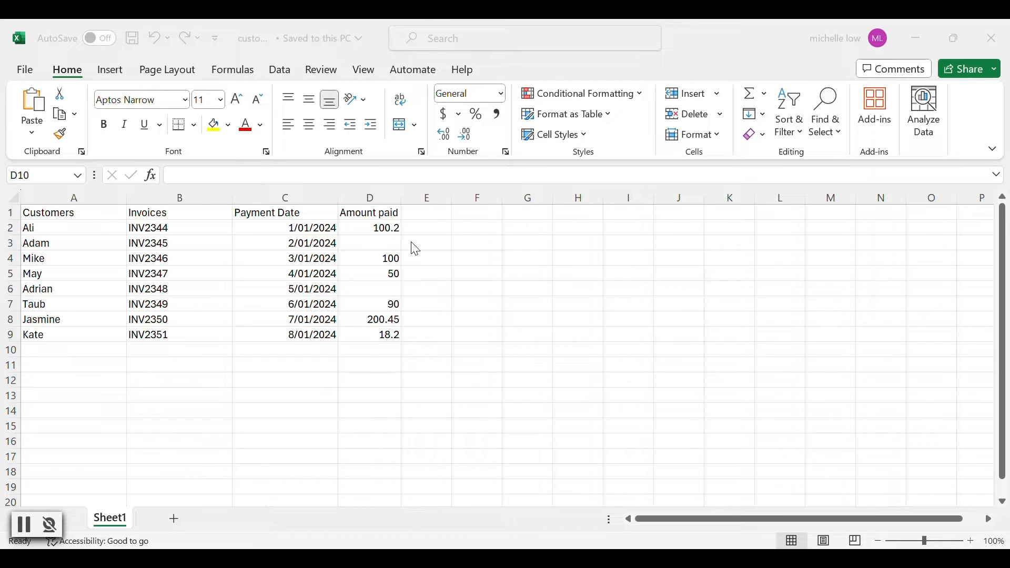
mouse_move(418, 252)
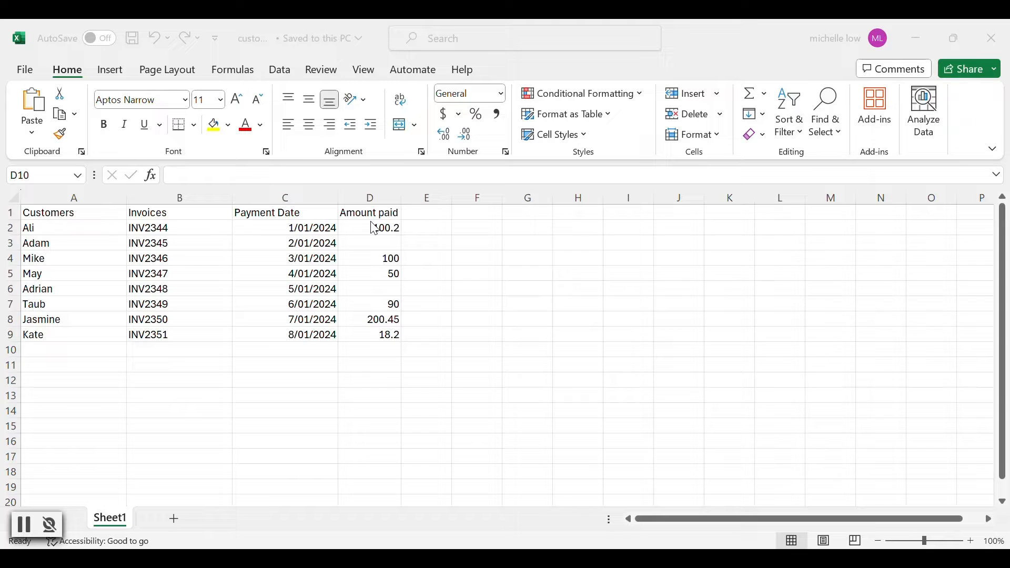
mouse_move(409, 229)
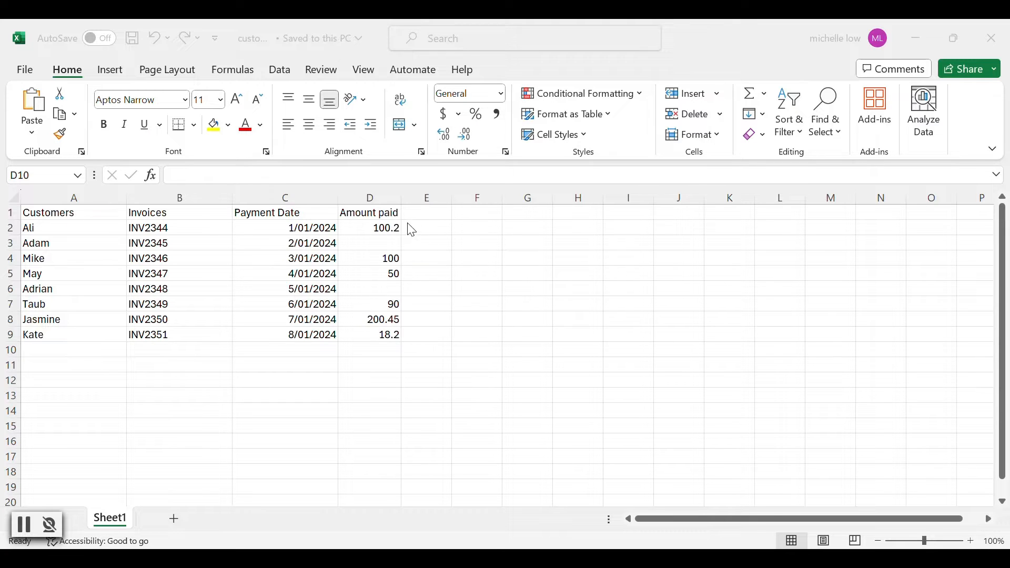
mouse_move(370, 246)
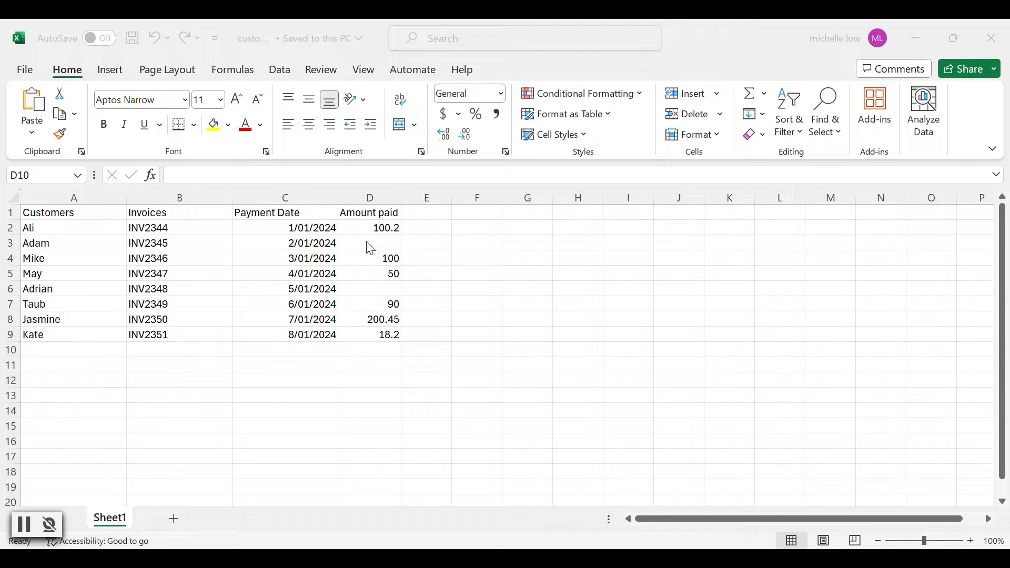
mouse_move(398, 286)
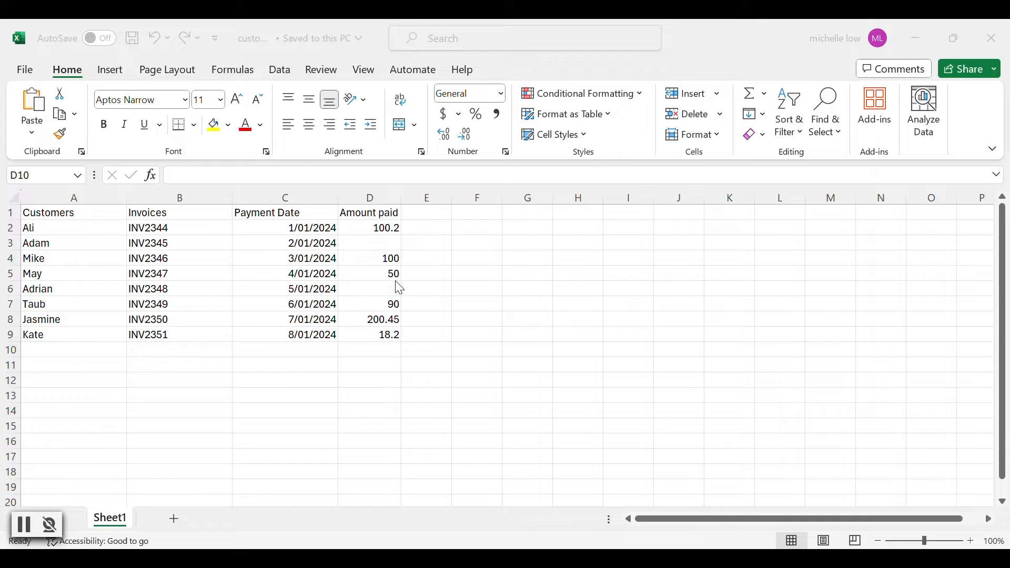
mouse_move(389, 242)
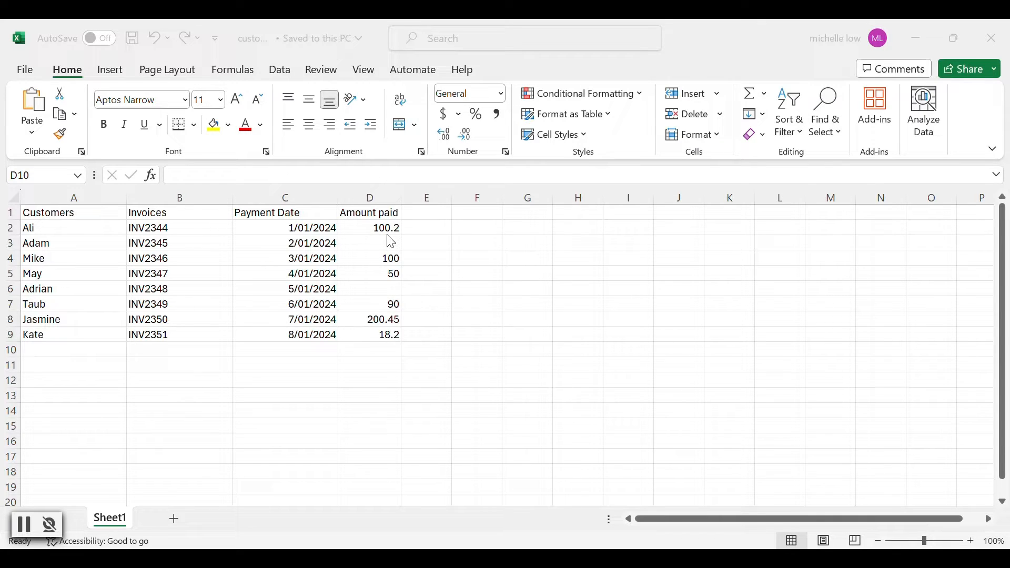
mouse_move(401, 244)
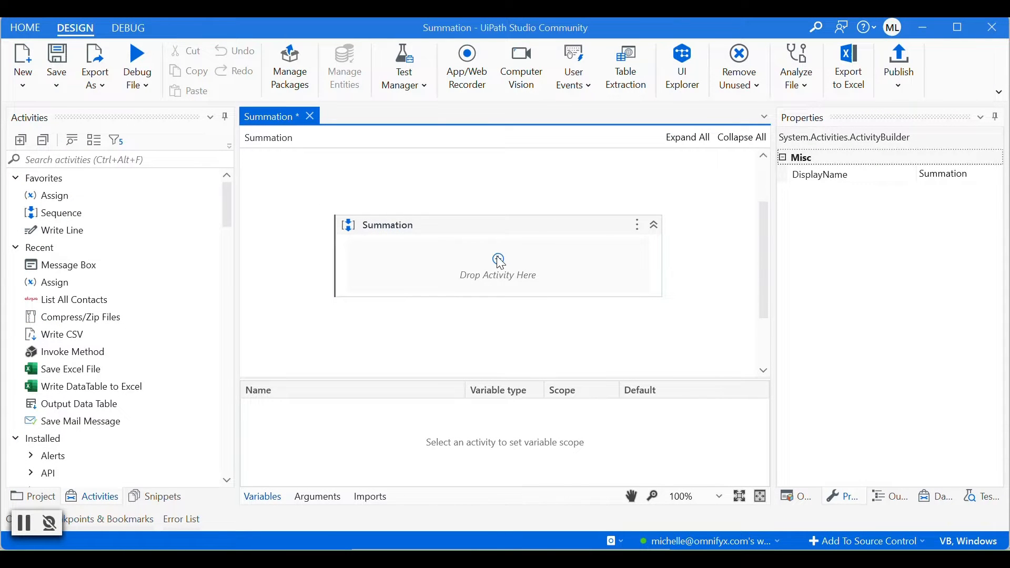
Add an Excel Application Scope to the Summation sequence with workbook path "customers.xlsx".
click(498, 263)
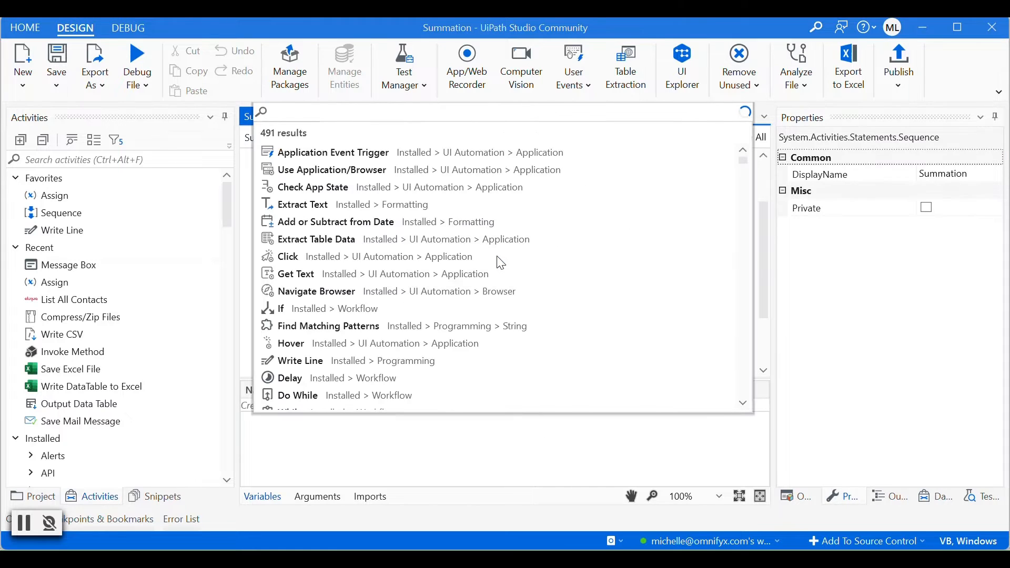
text(exce)
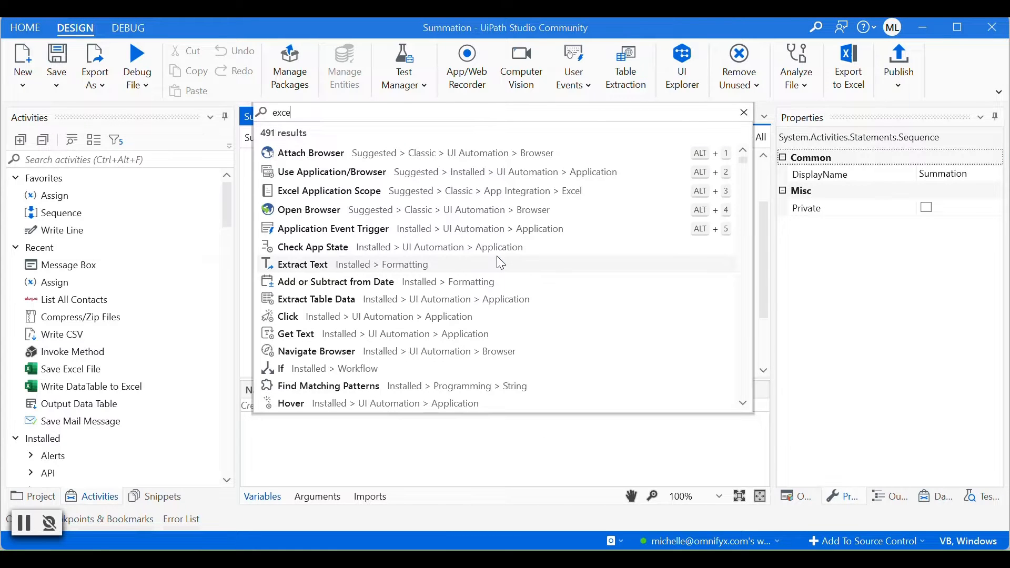
click(742, 112)
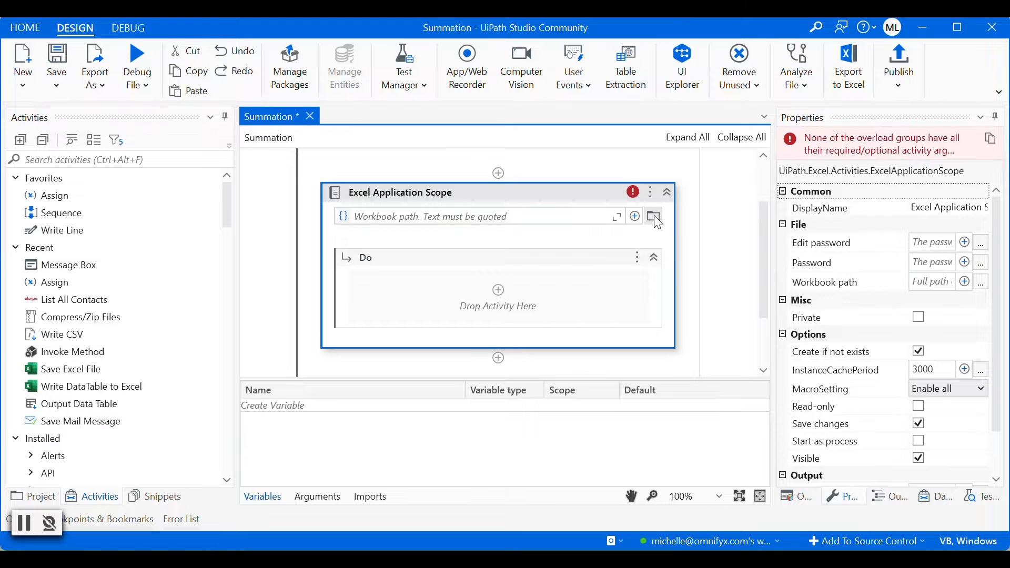
text("customers.xlsx")
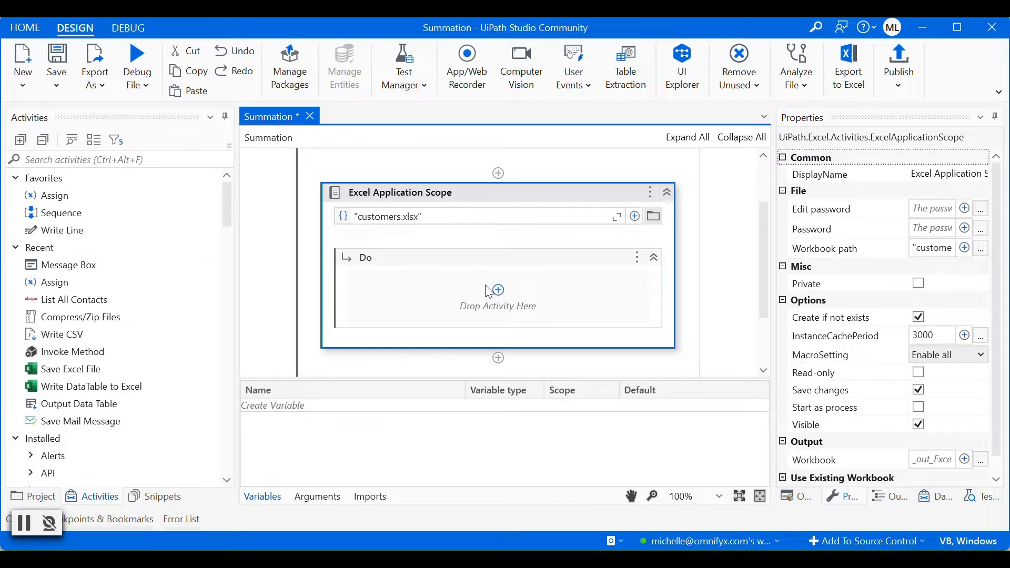
Add a Read Range activity for Sheet1 inside the Do block.
click(497, 292)
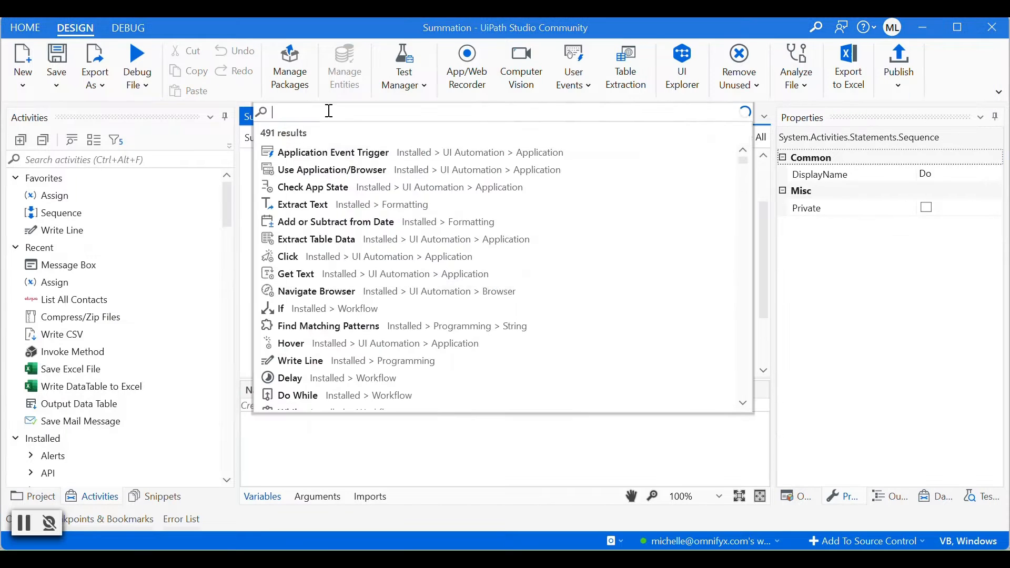
text(read)
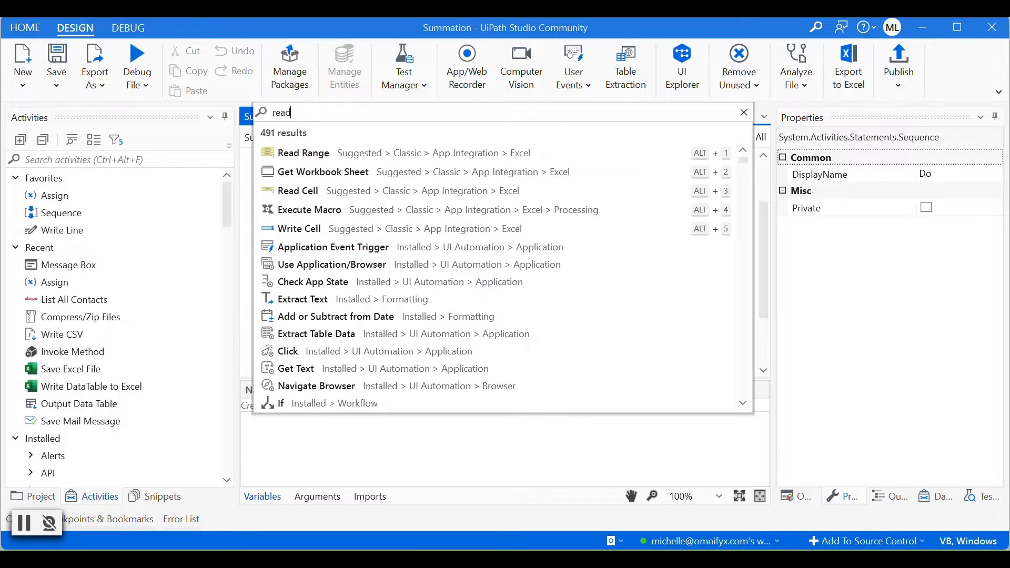
click(303, 154)
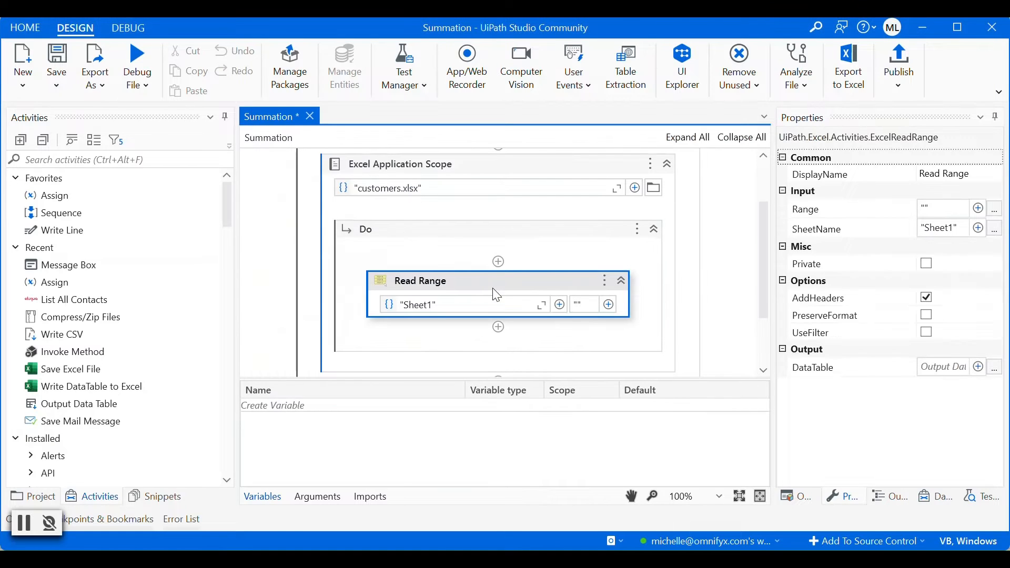
mouse_move(482, 309)
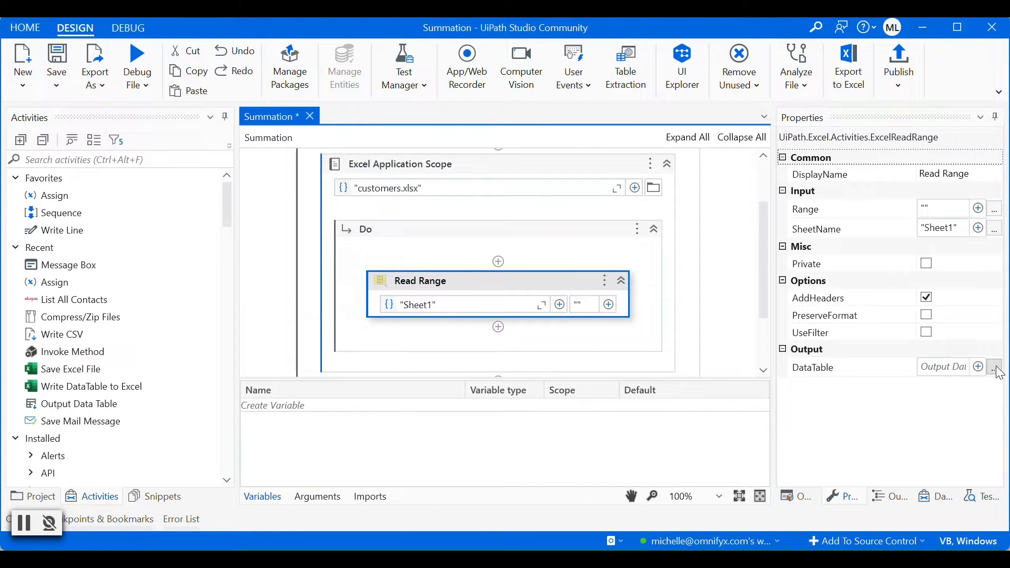
Output the read range to a new DataTable variable named dtTable.
click(993, 366)
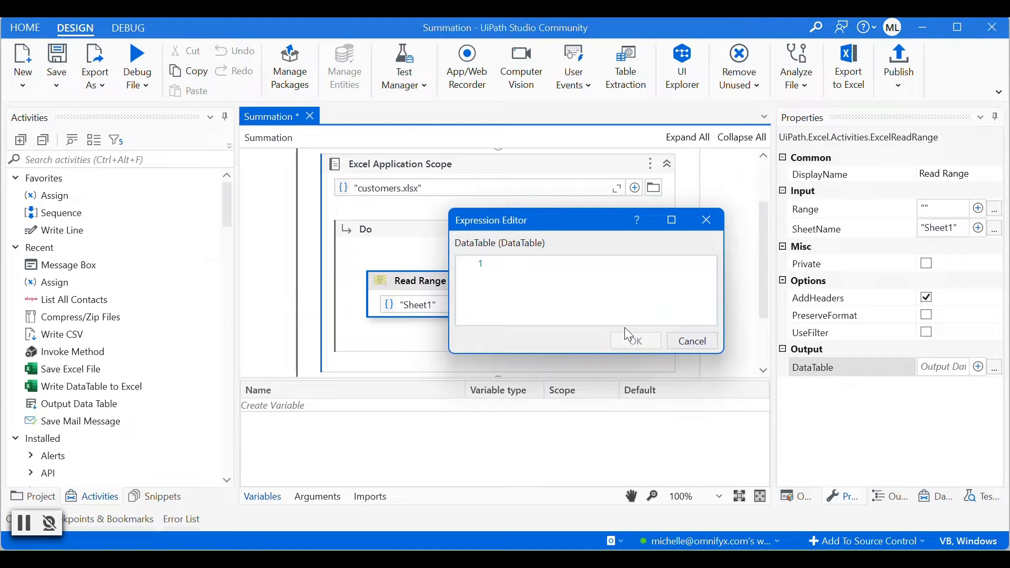
text(d)
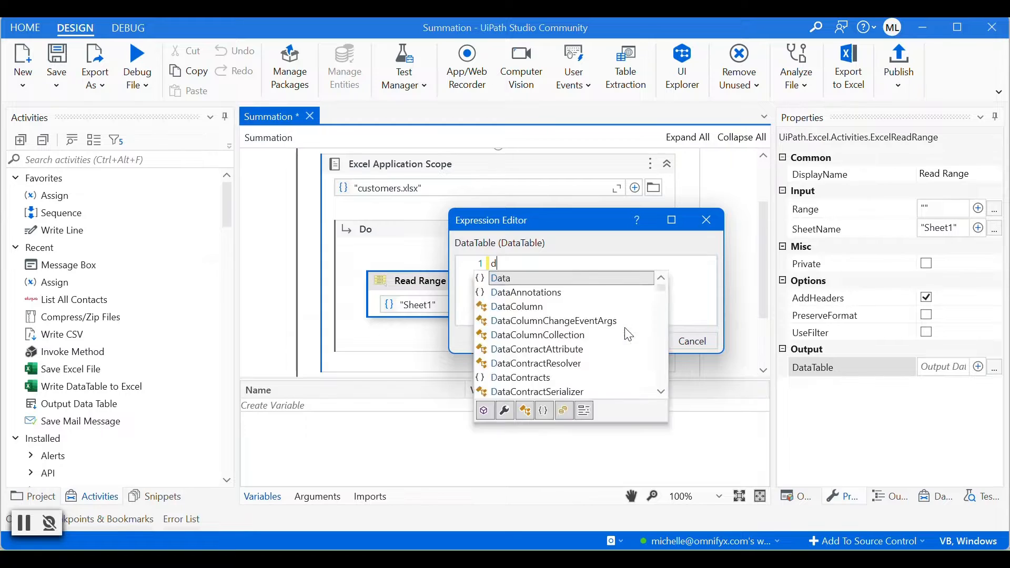
text(tT)
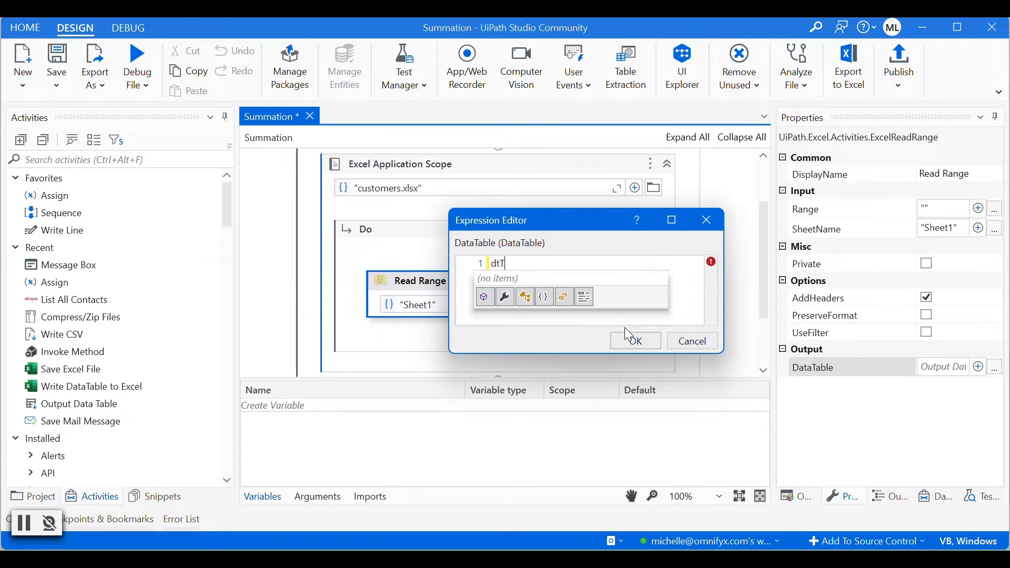
text(able)
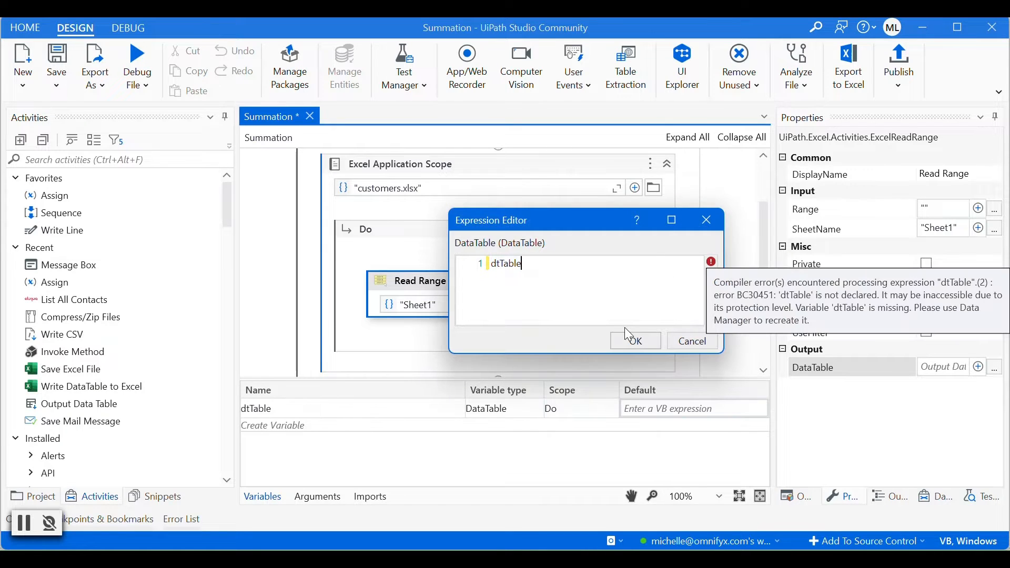
click(635, 341)
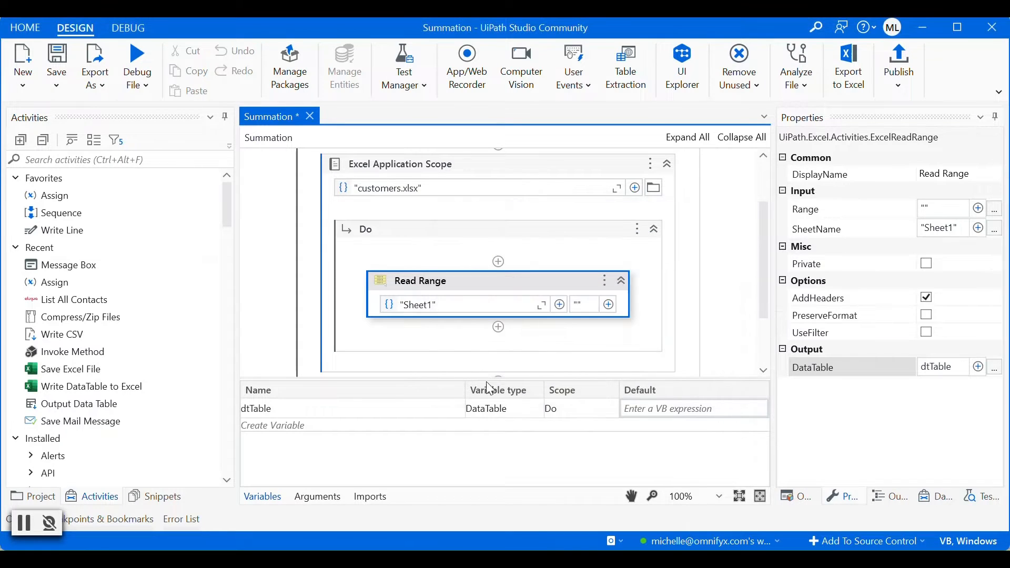
mouse_move(499, 412)
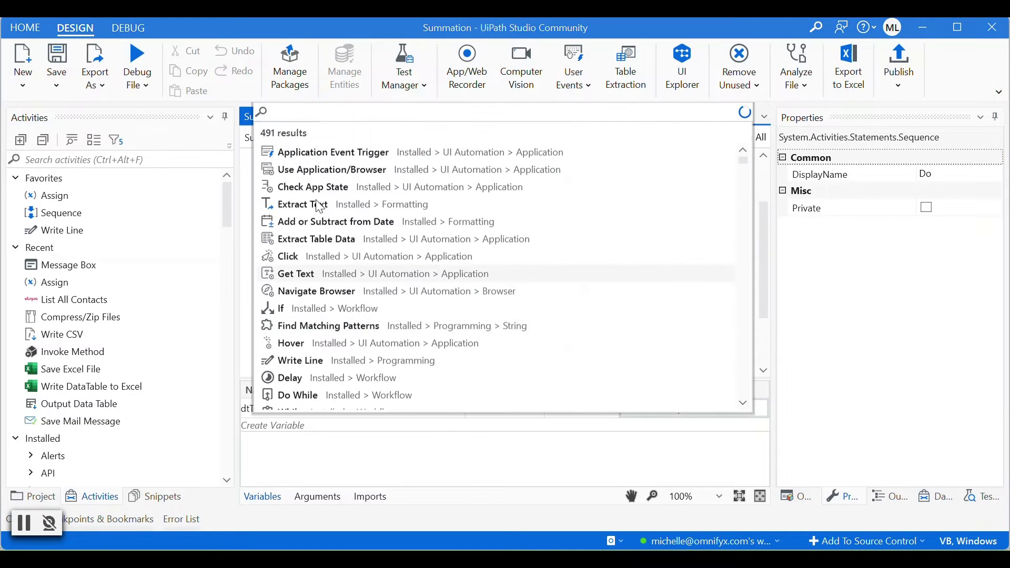
Add an Assign activity after Read Range saving to a new variable sumOfAmount.
click(469, 116)
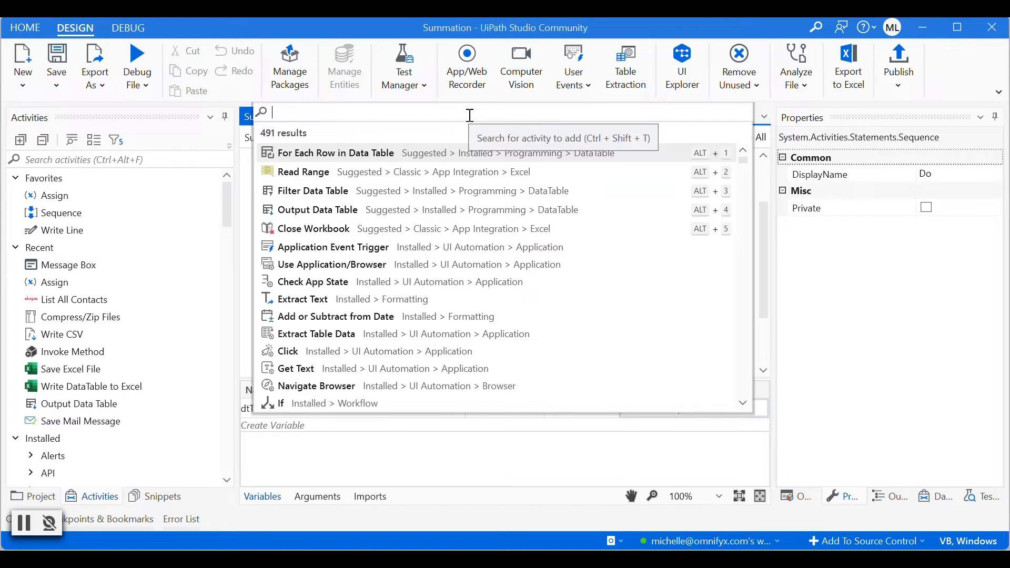
text(assign)
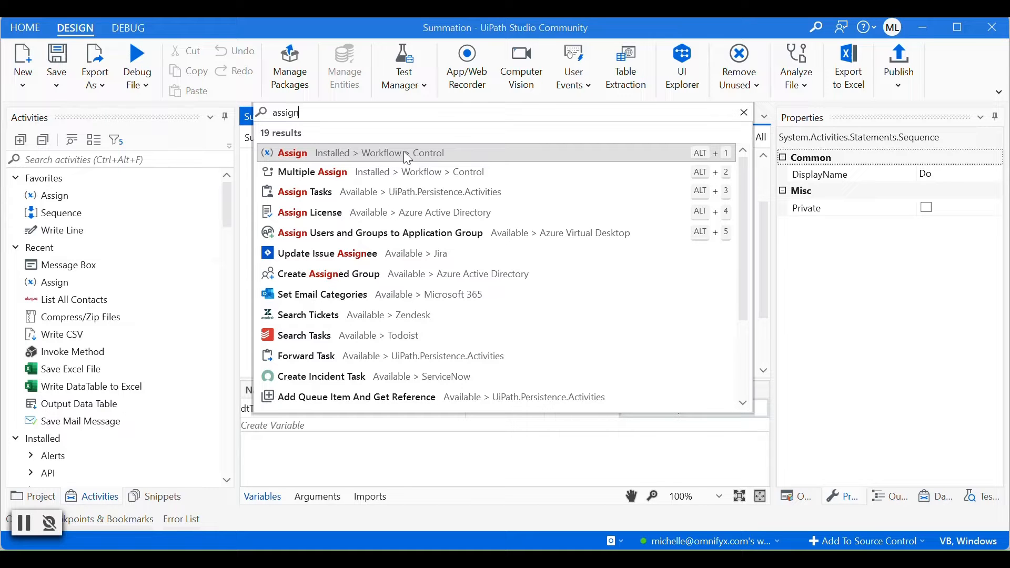
click(293, 153)
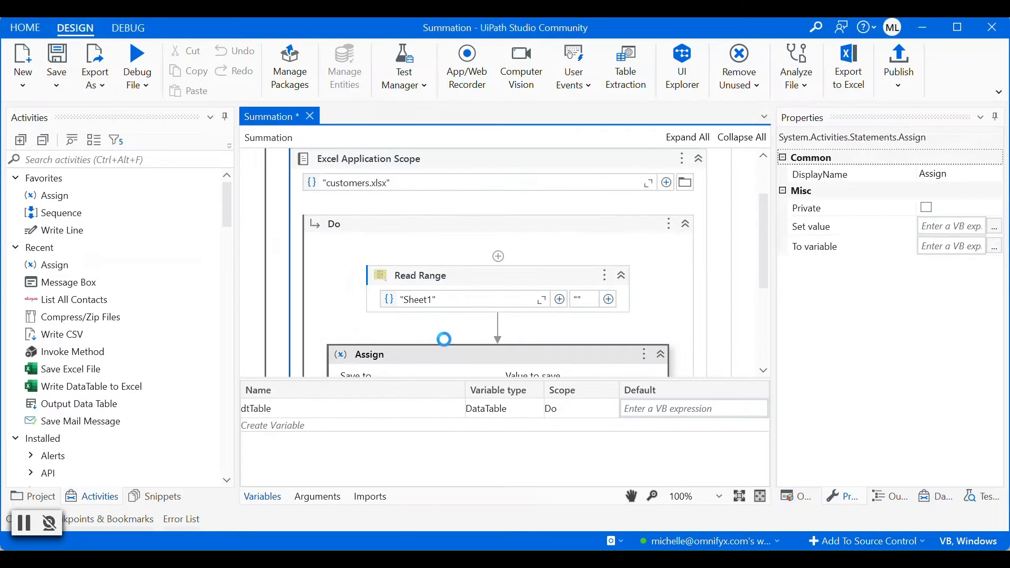
click(414, 215)
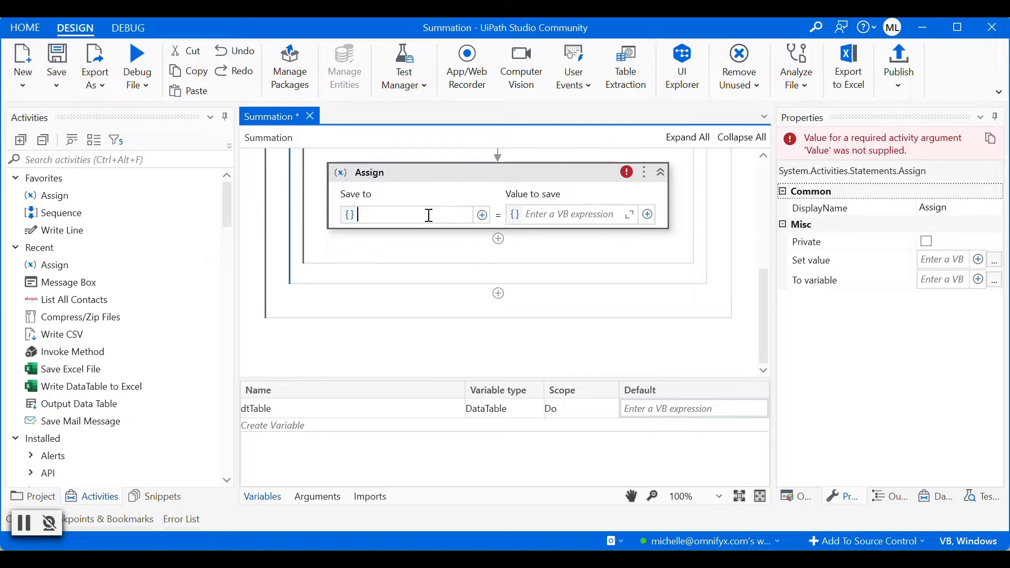
text(sum)
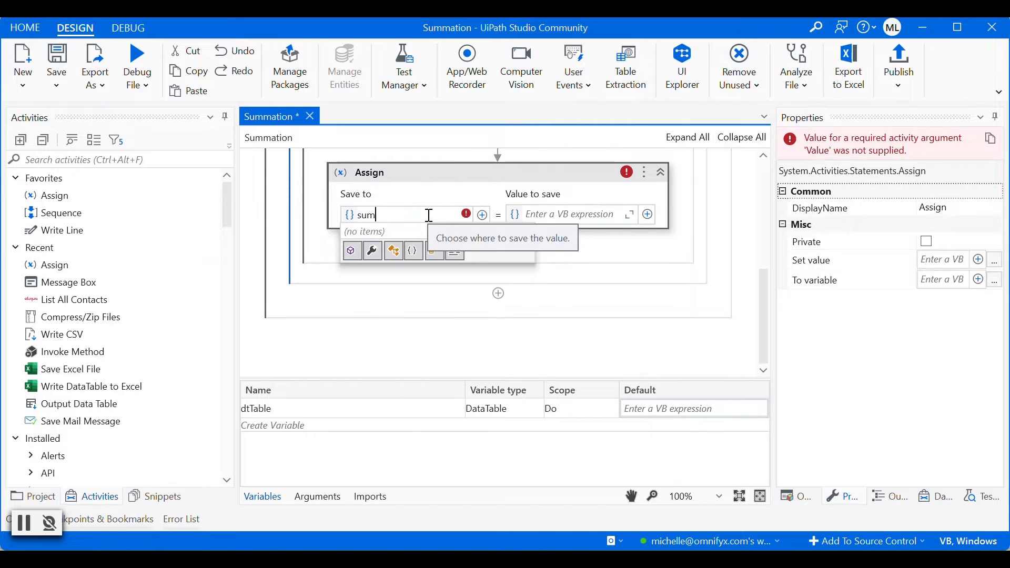
text(OfAmount)
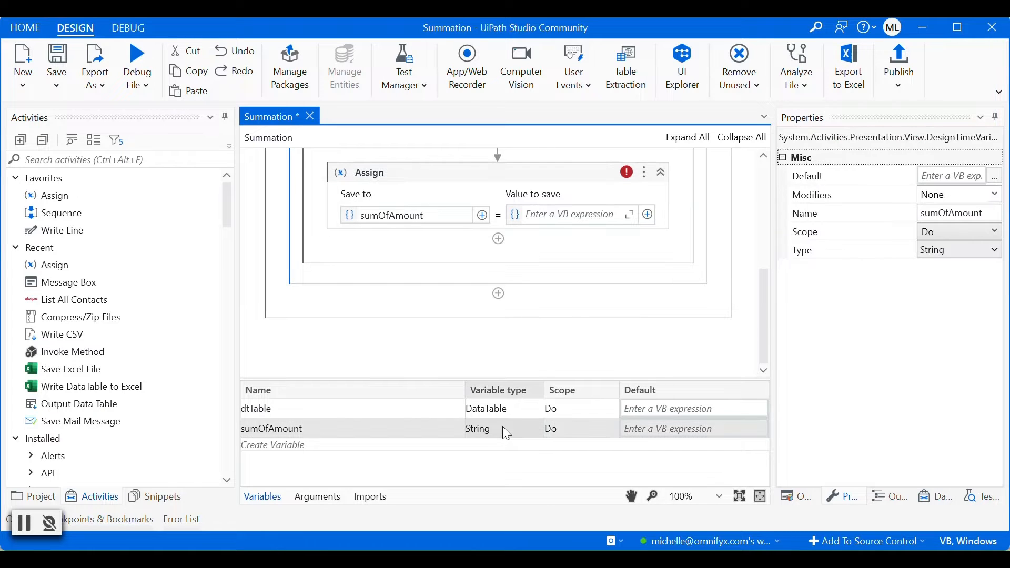
Change the sumOfAmount variable type to System.Double.
click(504, 428)
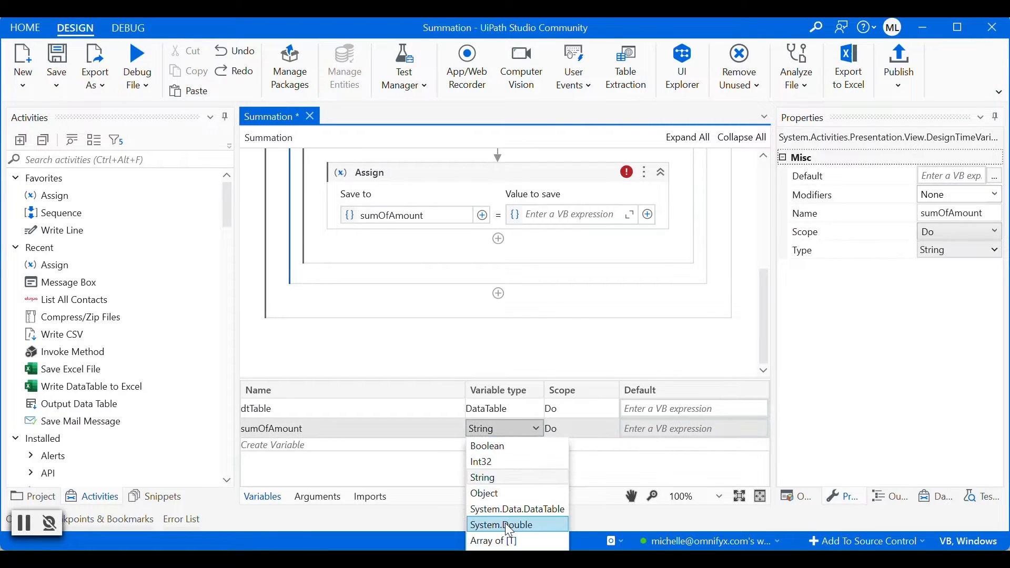
click(501, 524)
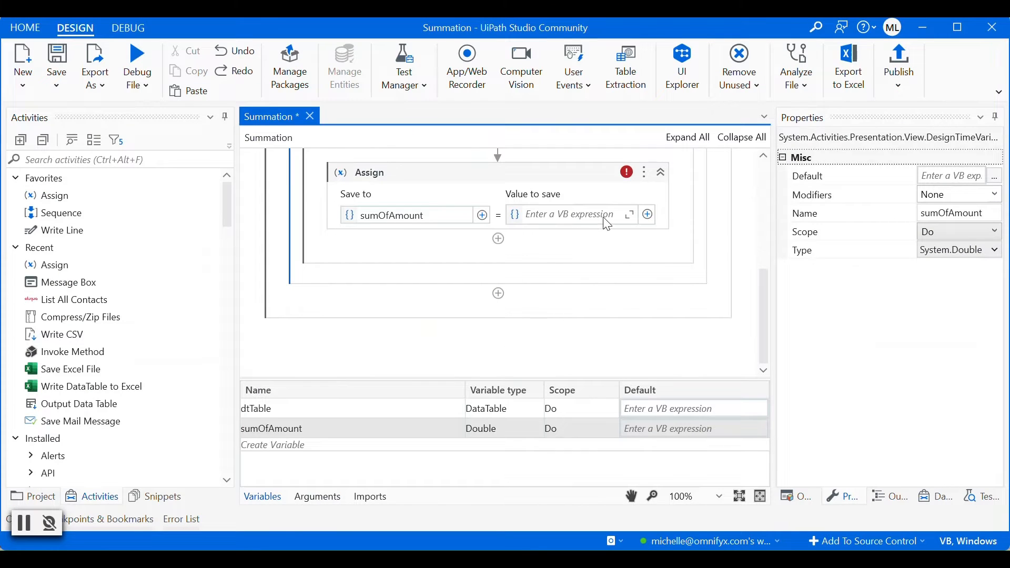
mouse_move(619, 243)
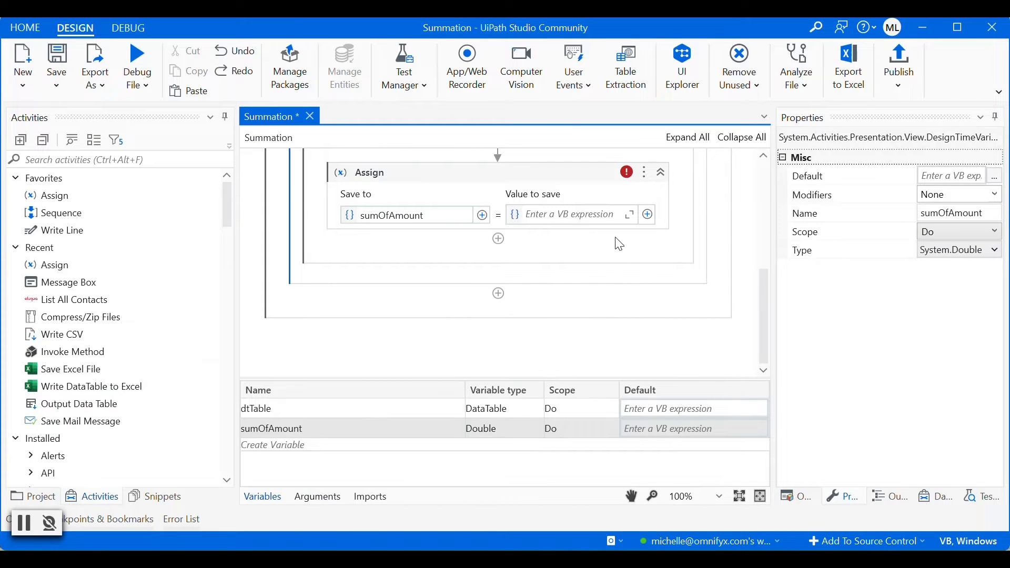
mouse_move(562, 218)
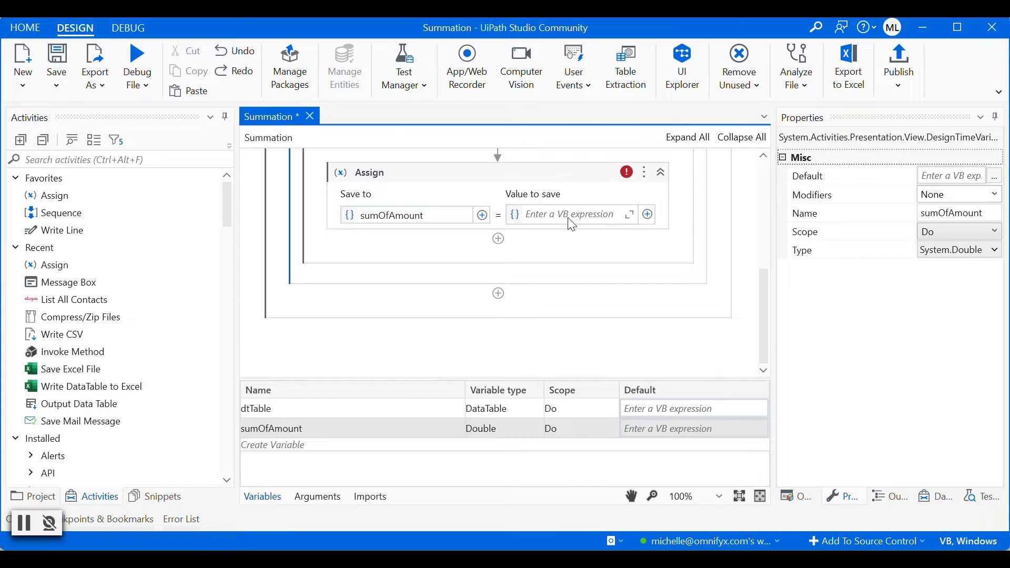
Begin the Assign value expression as dtTable.AsEnumerable.Sum().
click(628, 214)
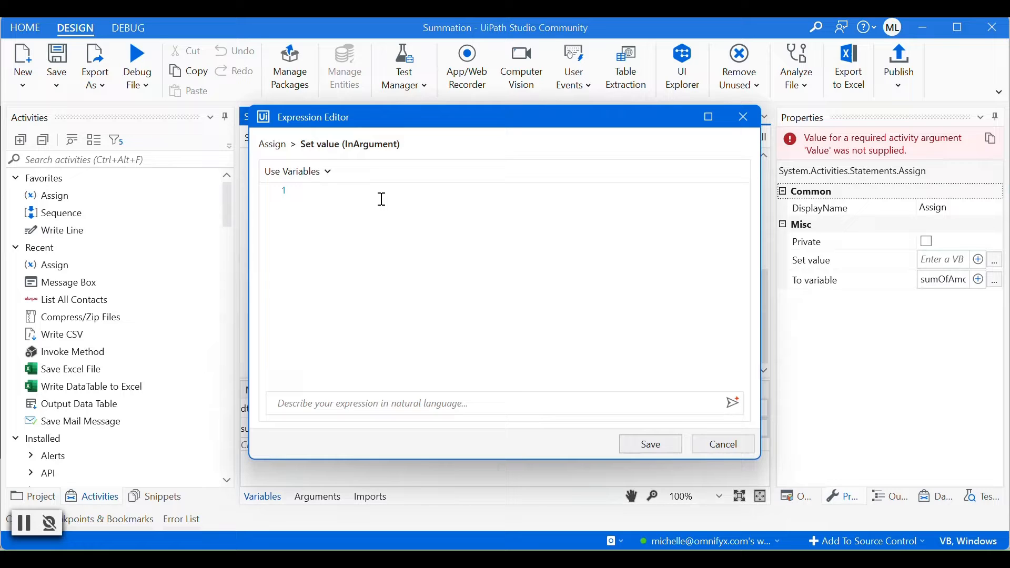
text(dtTable)
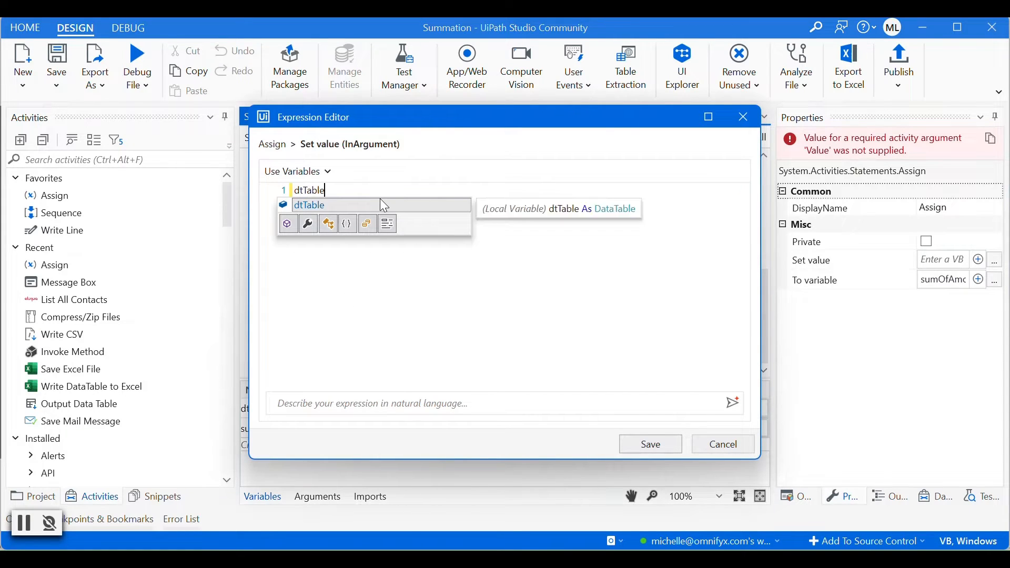
text(.)
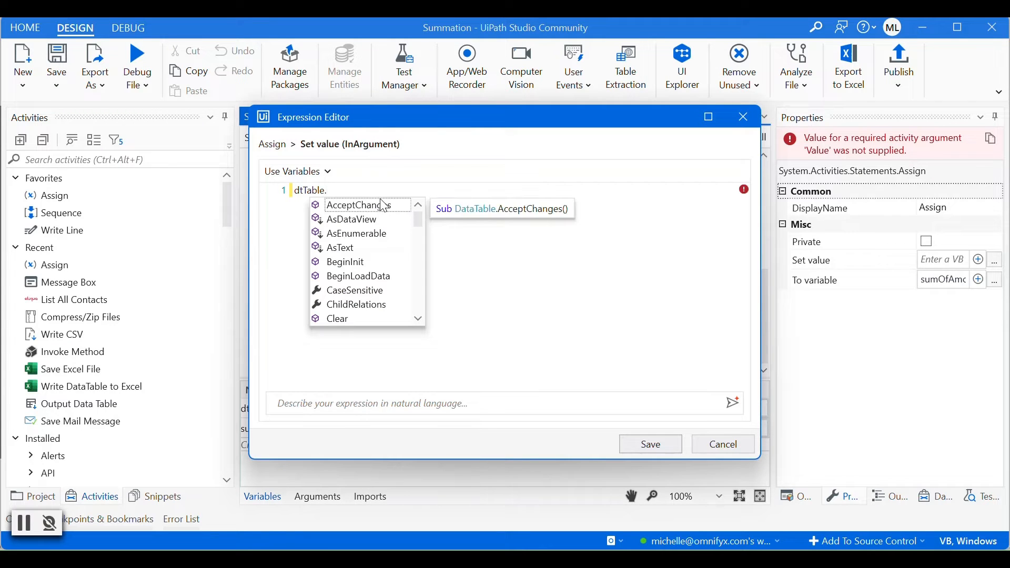
text(As)
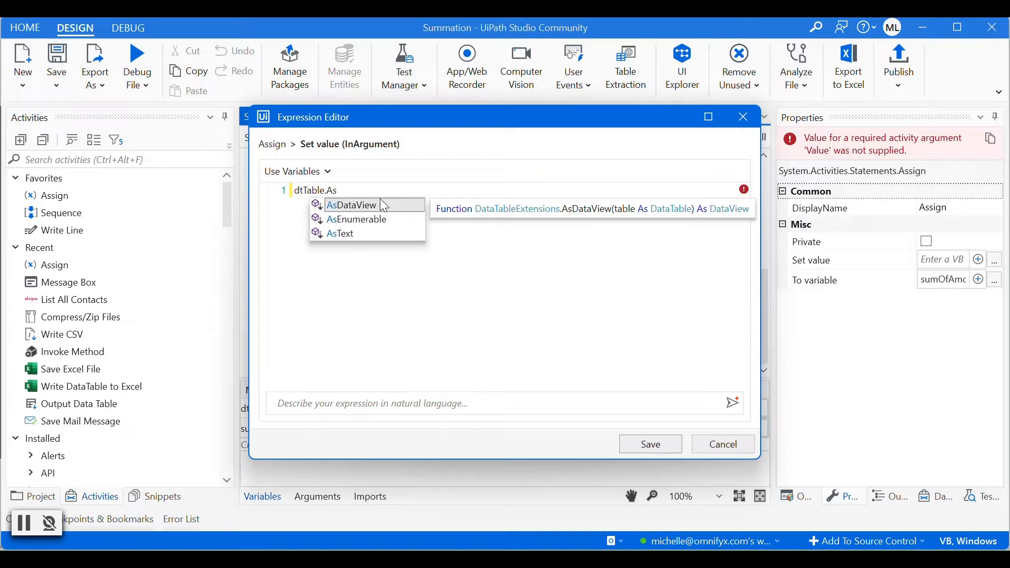
text(Enumer)
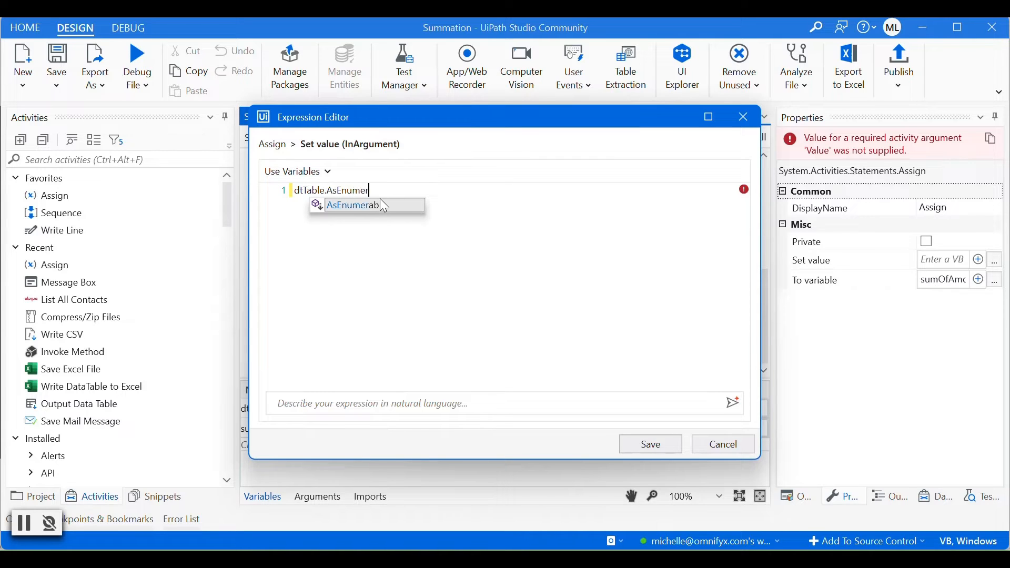
text(able)
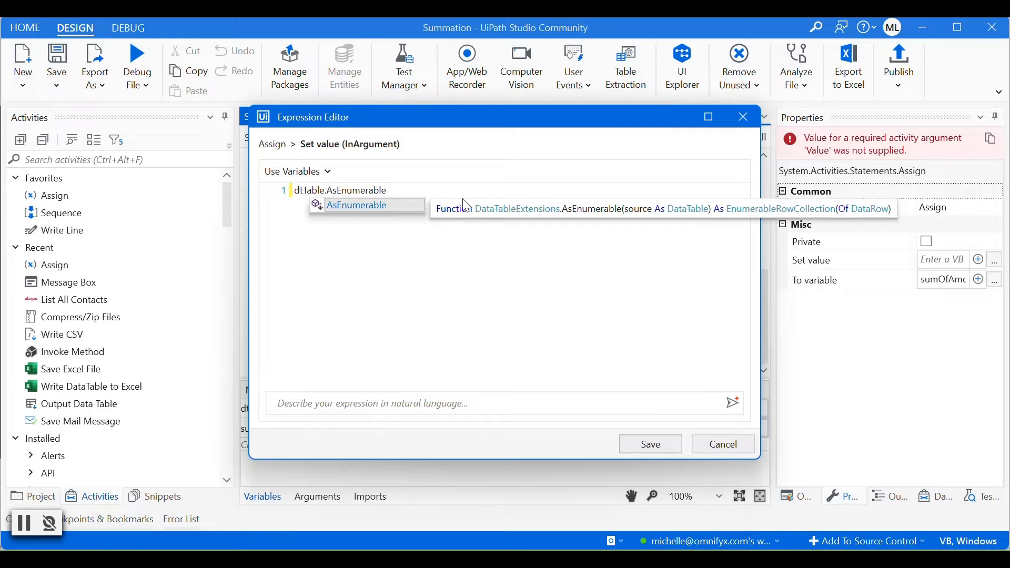
text(.)
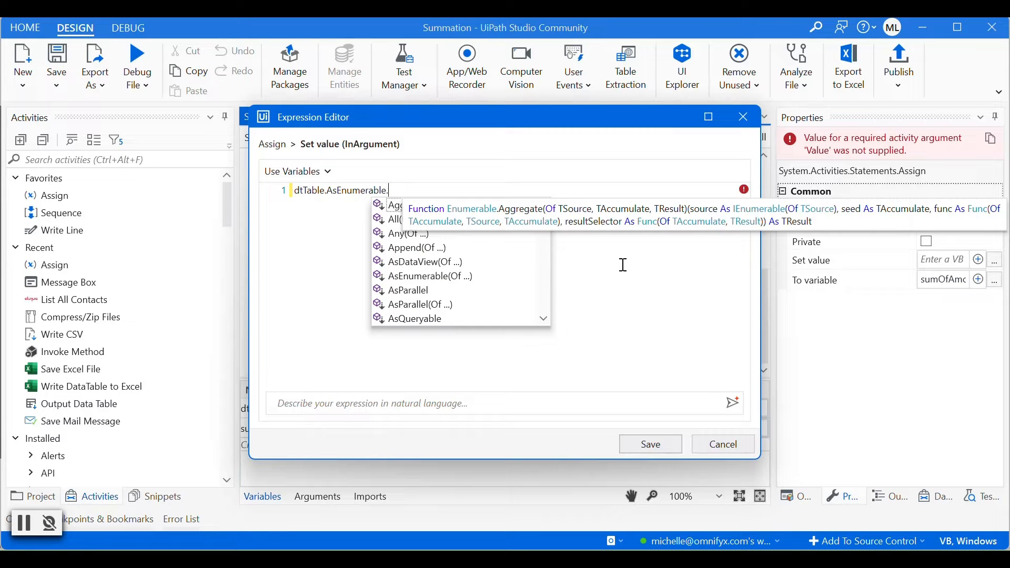
mouse_move(764, 254)
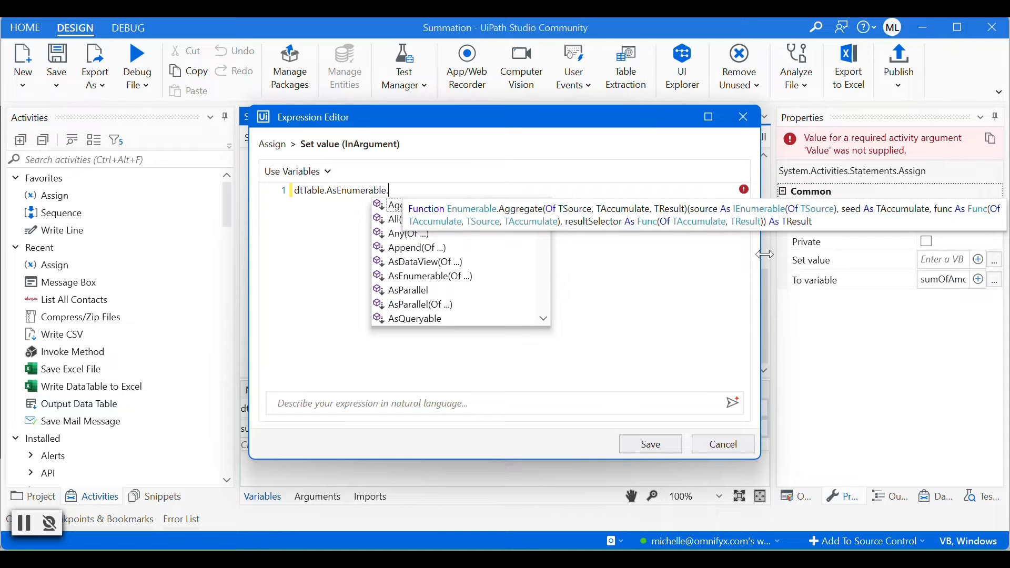
text(Sum)
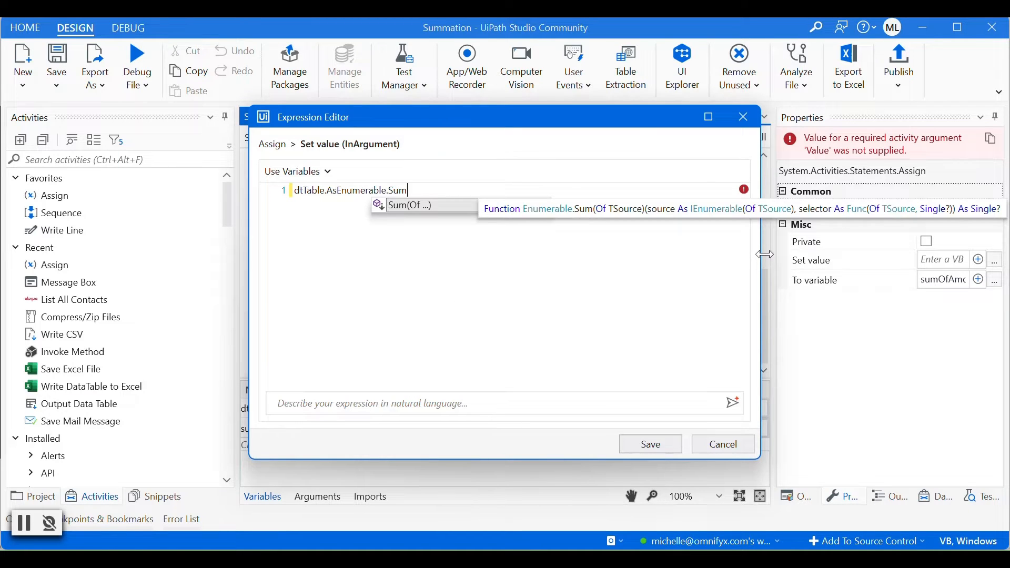
text(()
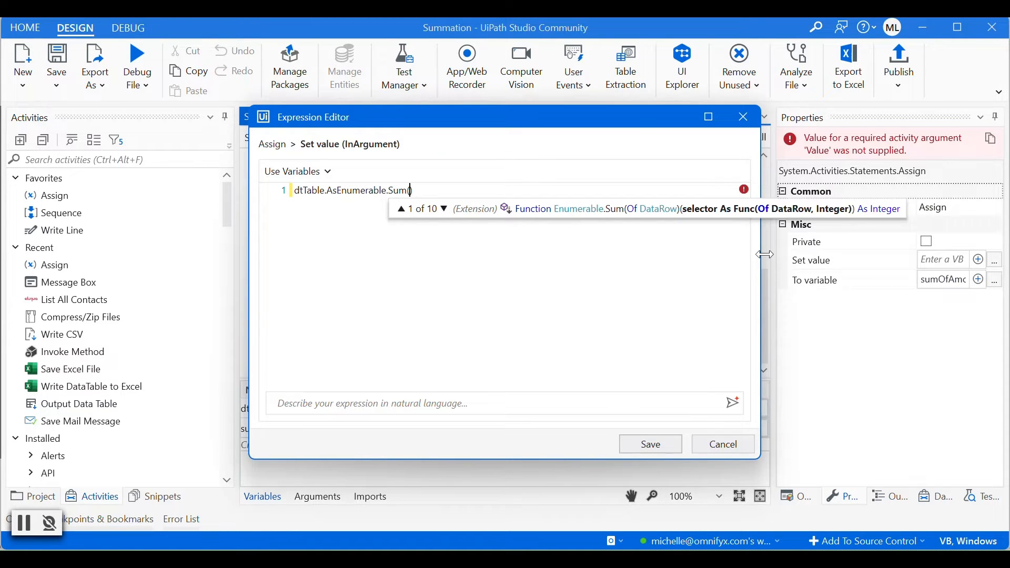
mouse_move(609, 234)
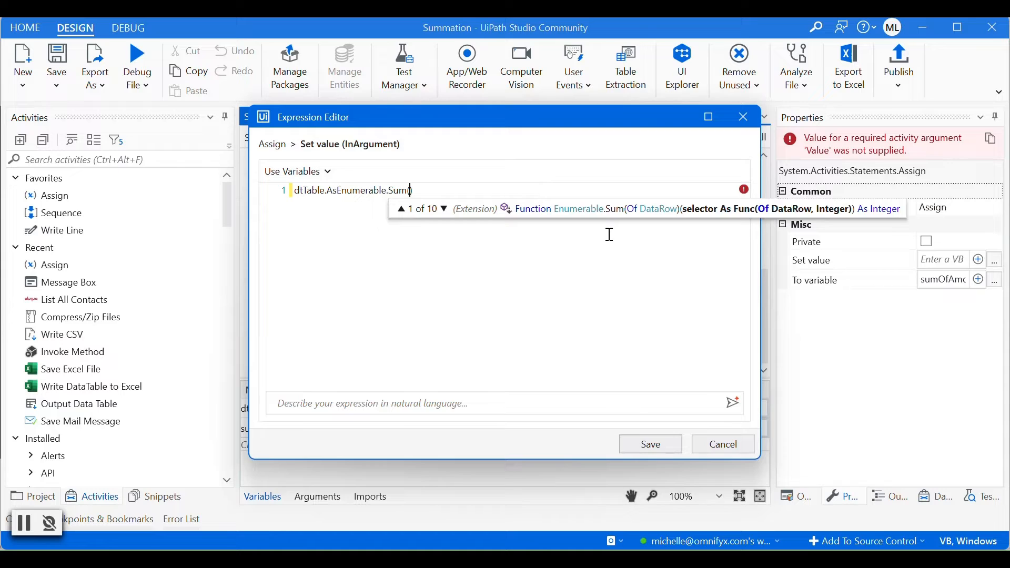
text())
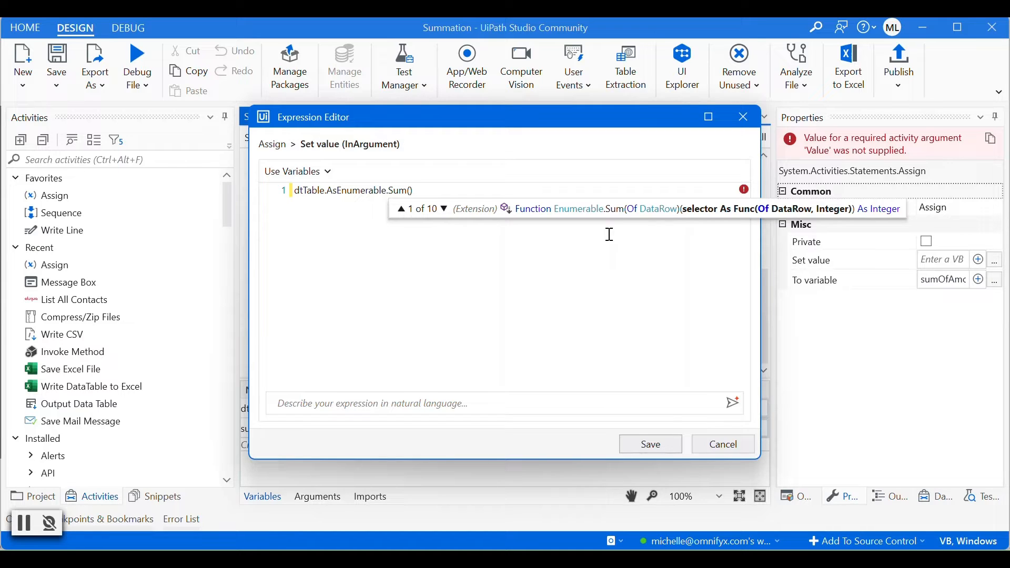
key(Backspace)
text(f)
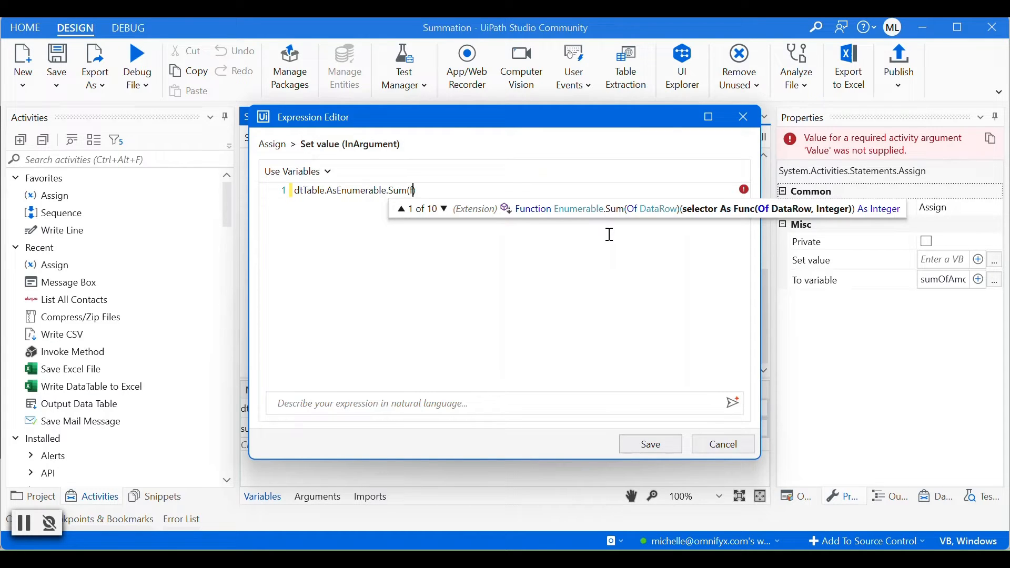
Inside Sum, write function (x) if(IsNumeric(x("Amount Paid").ToString)).
text(unction (x)
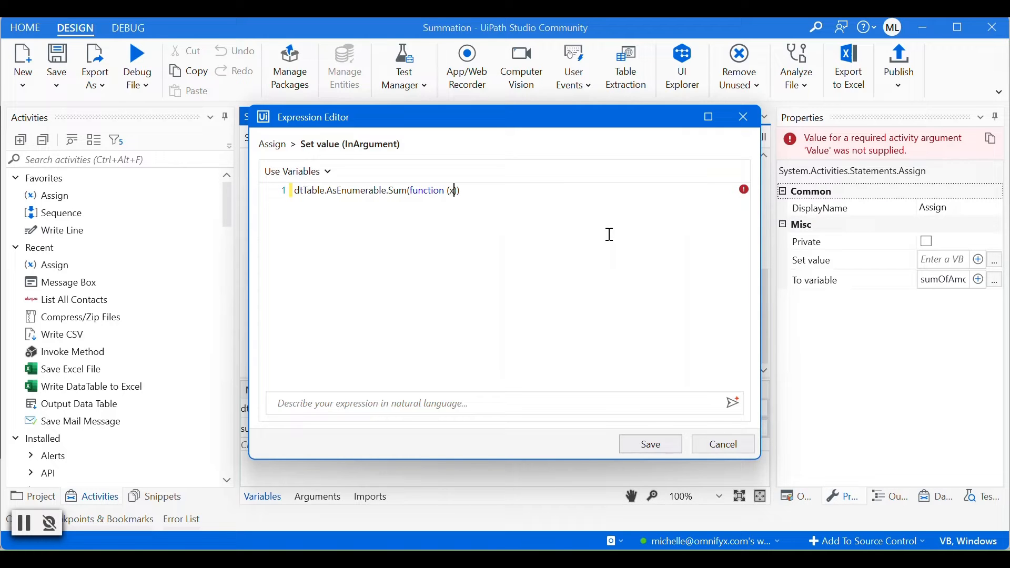
text(if)
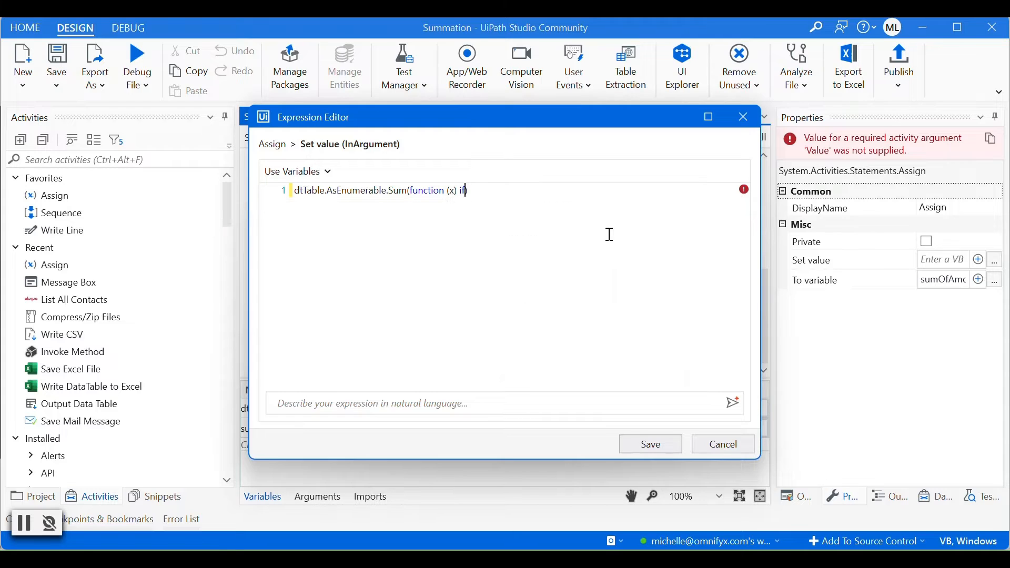
text((IS)
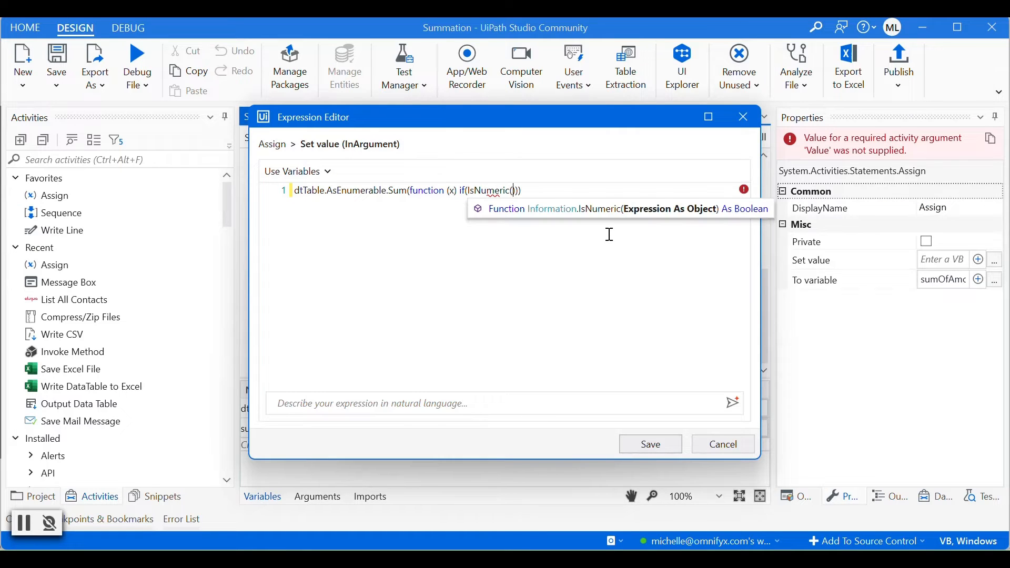
text(x()
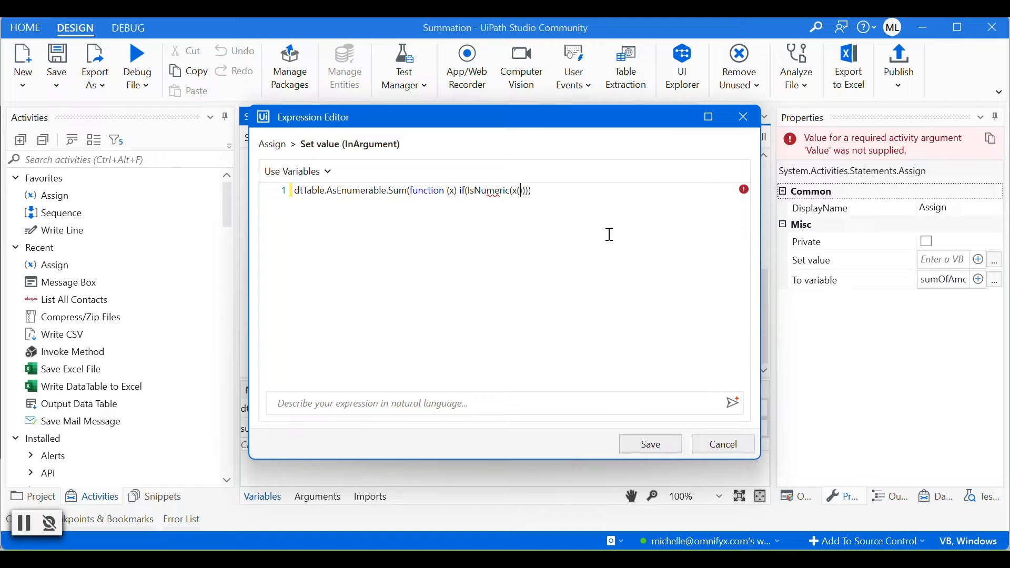
text("A)
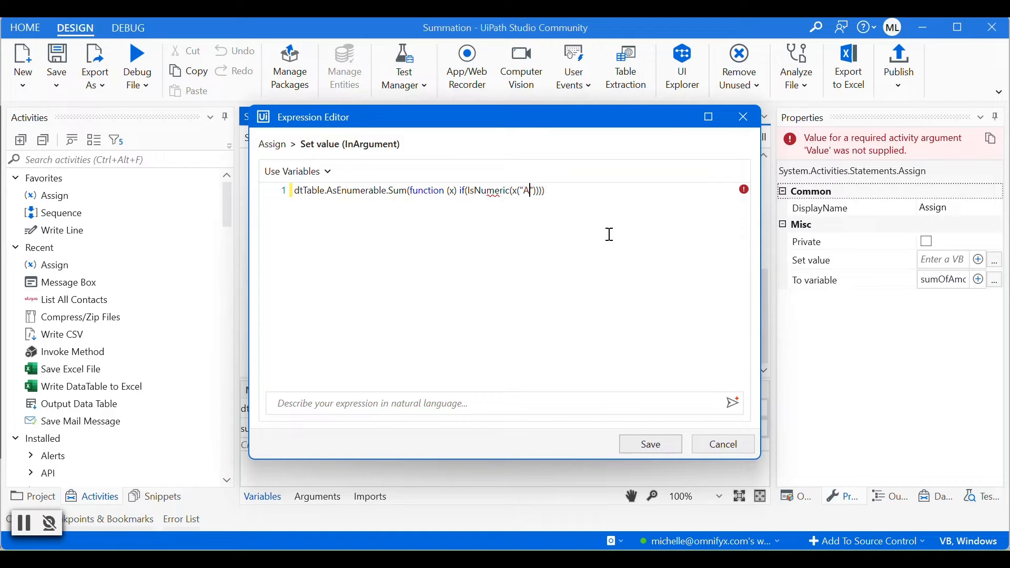
text(mount Pai)
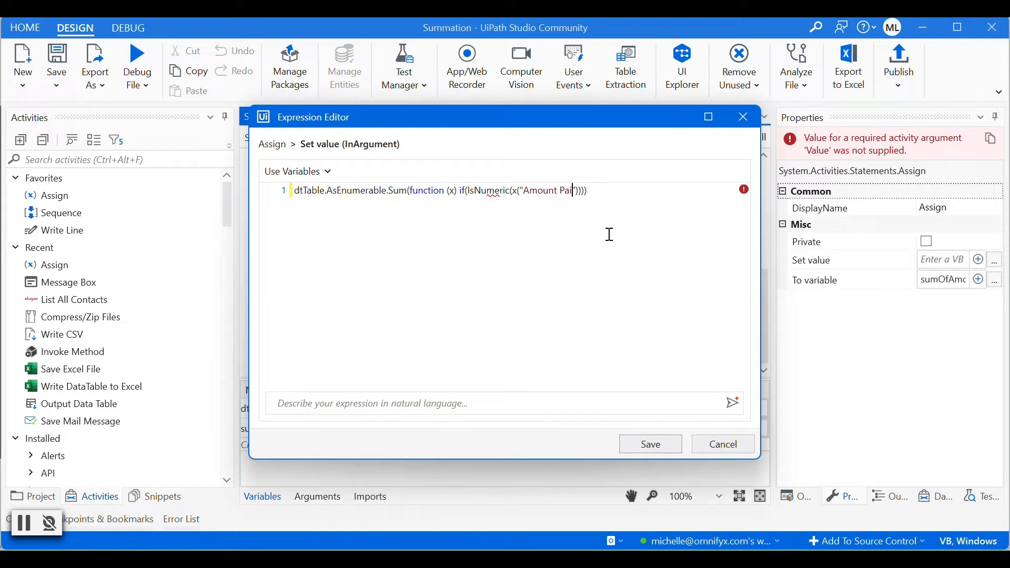
text(d")
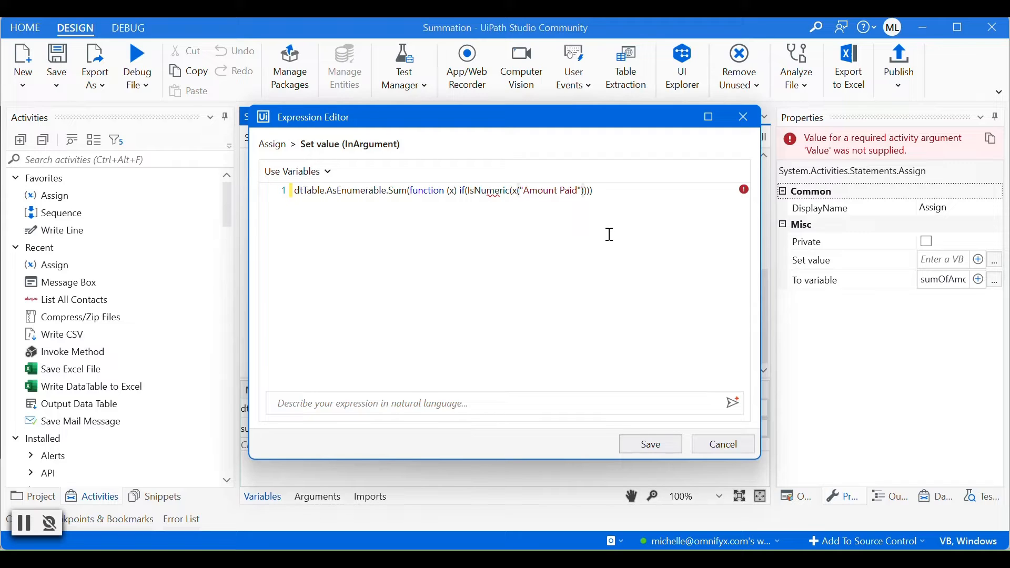
text(.T)
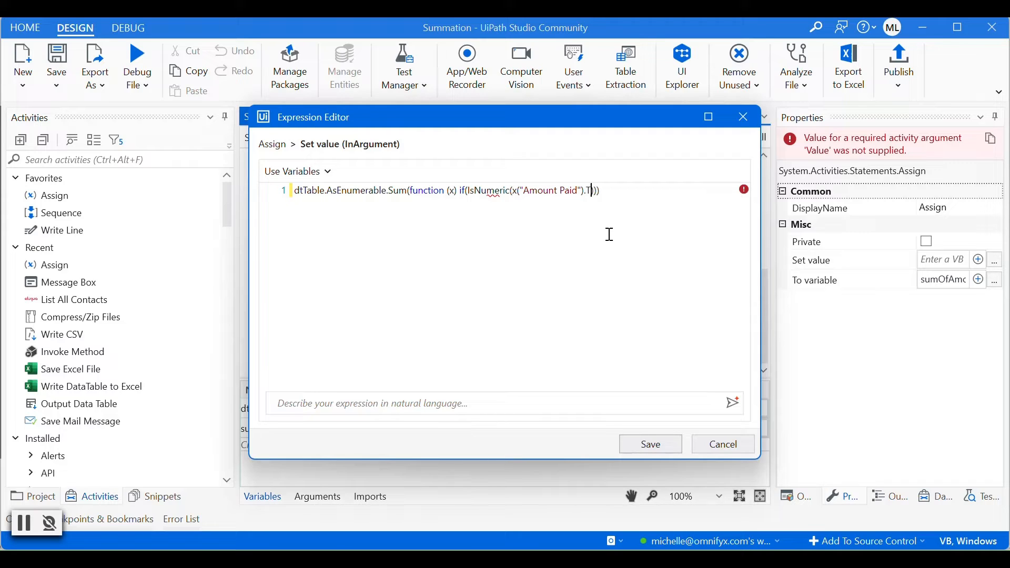
text(oString)
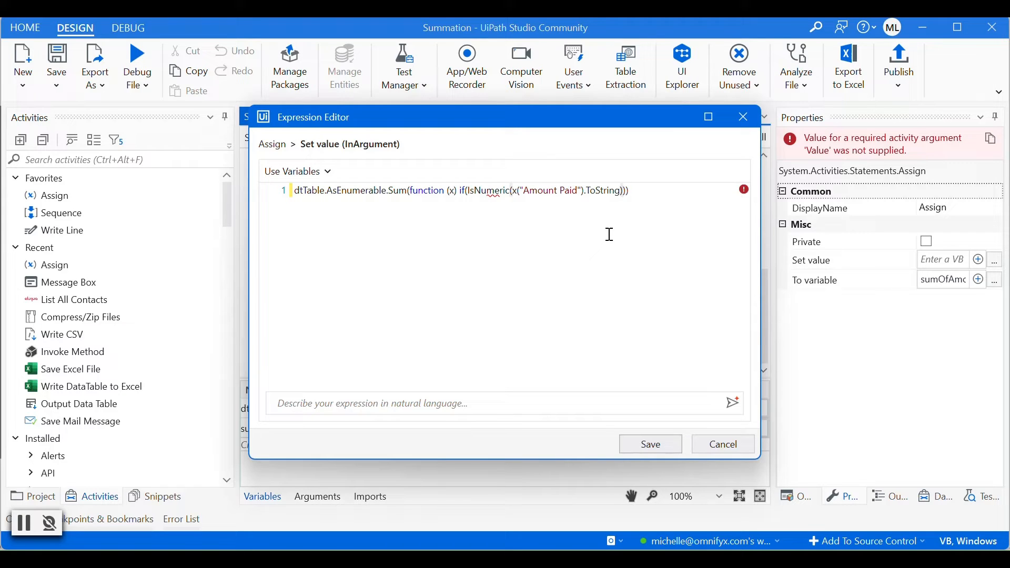
Finish the Sum with CDbl(x("Amount Paid")) and a 0 fallback, then save the expression.
text(,)
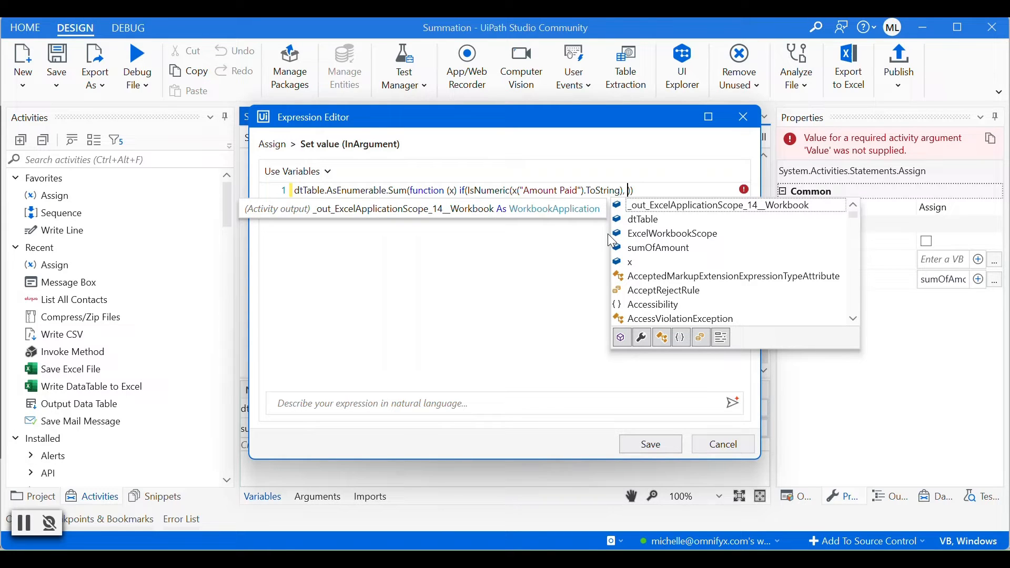
text(CD))
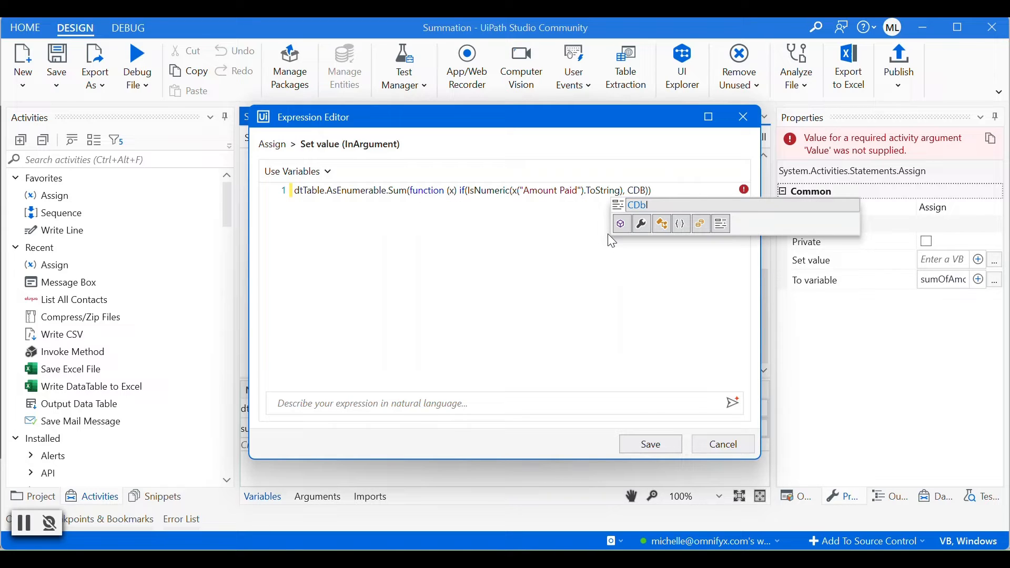
click(609, 235)
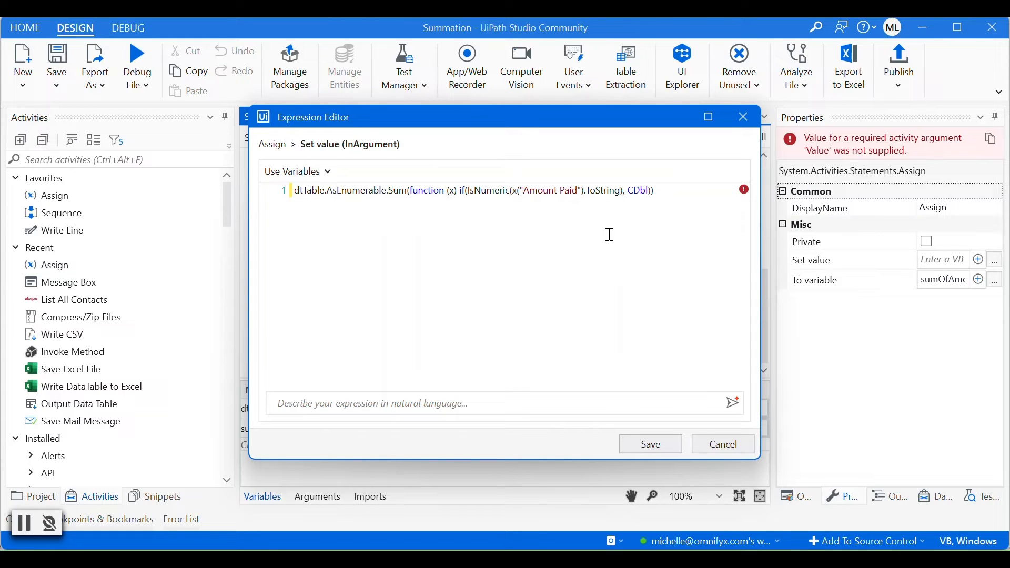
text((x()
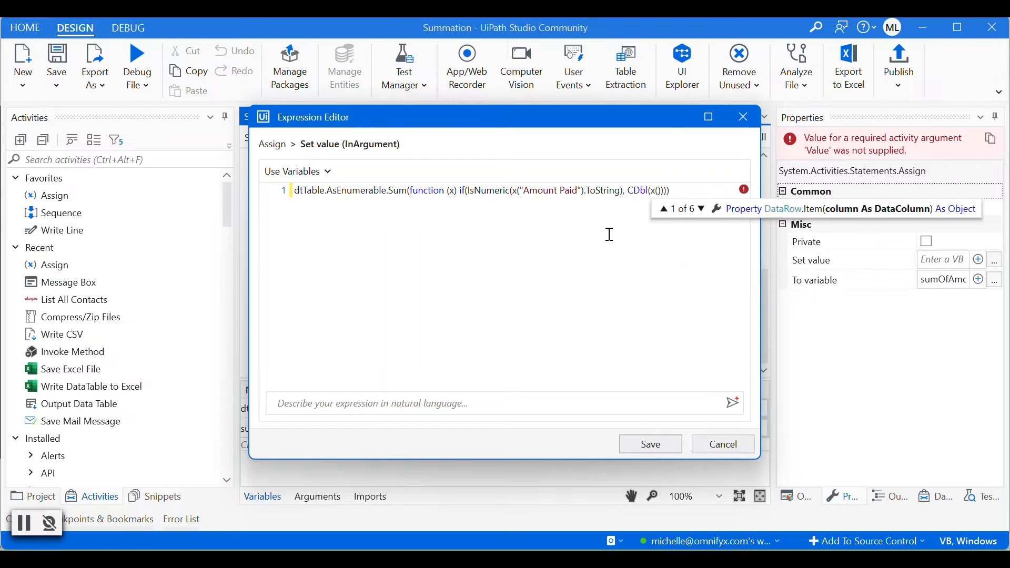
text("Amount Paid").ToString)
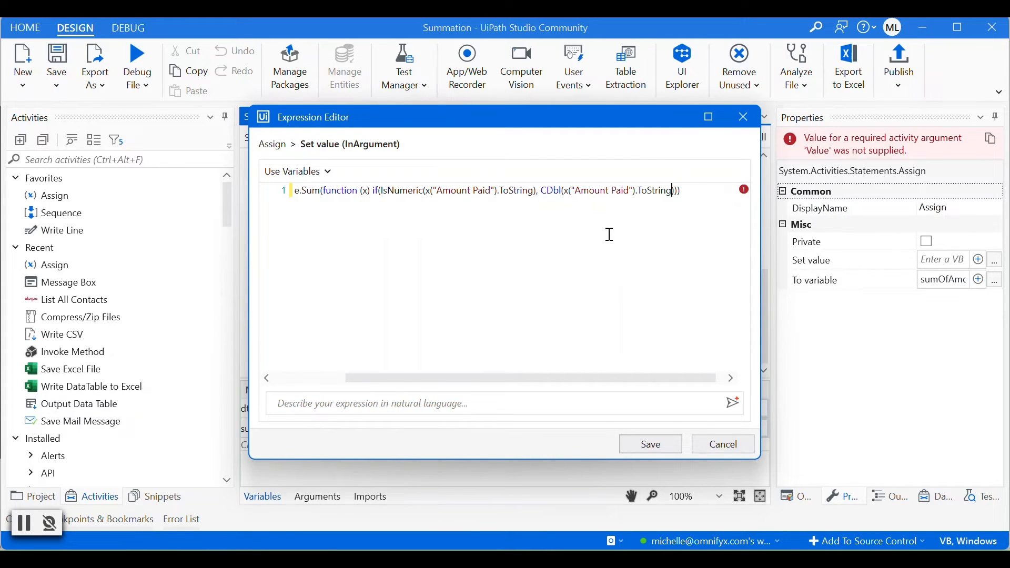
text())
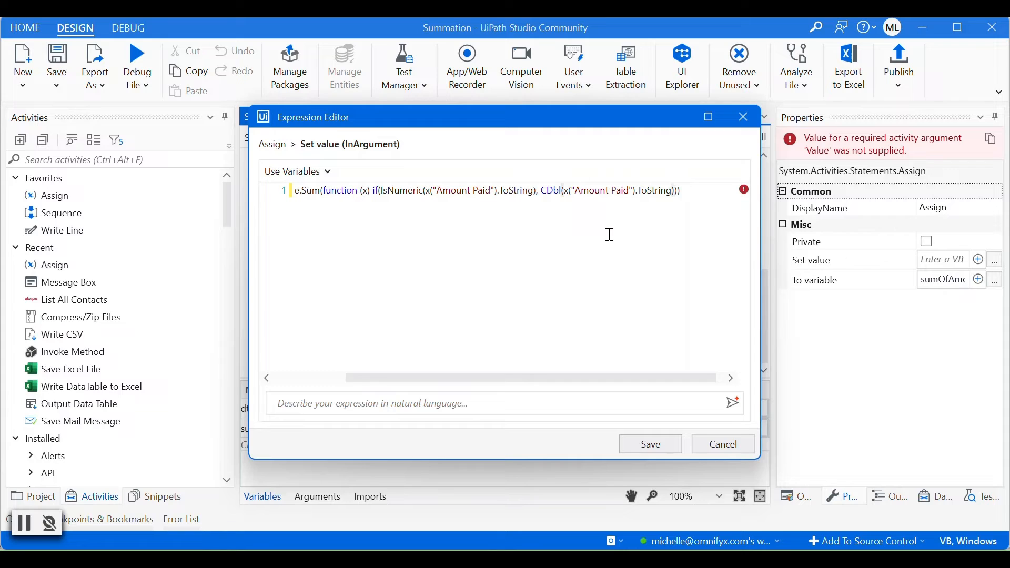
text(, 0)
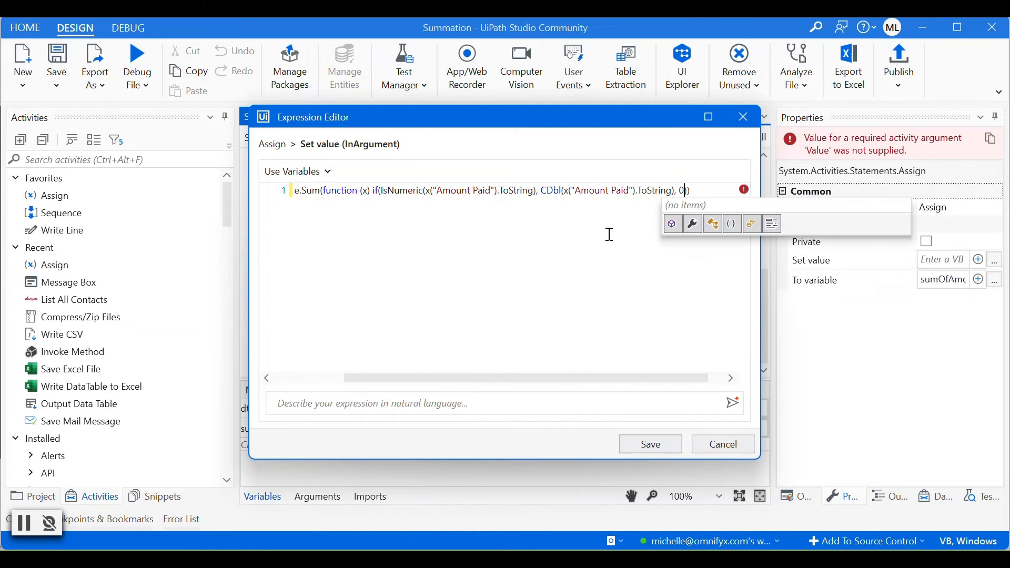
text())
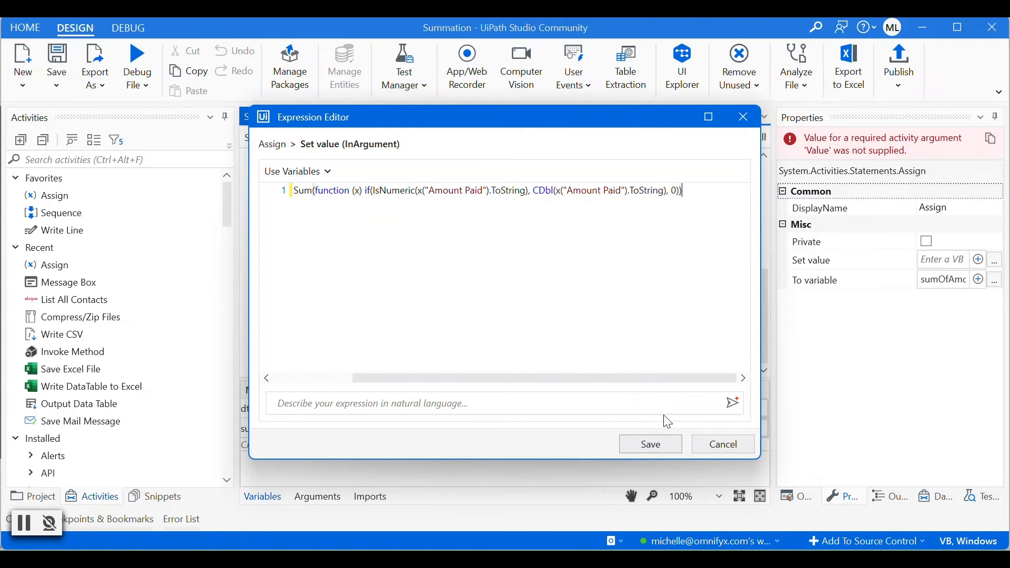
click(650, 444)
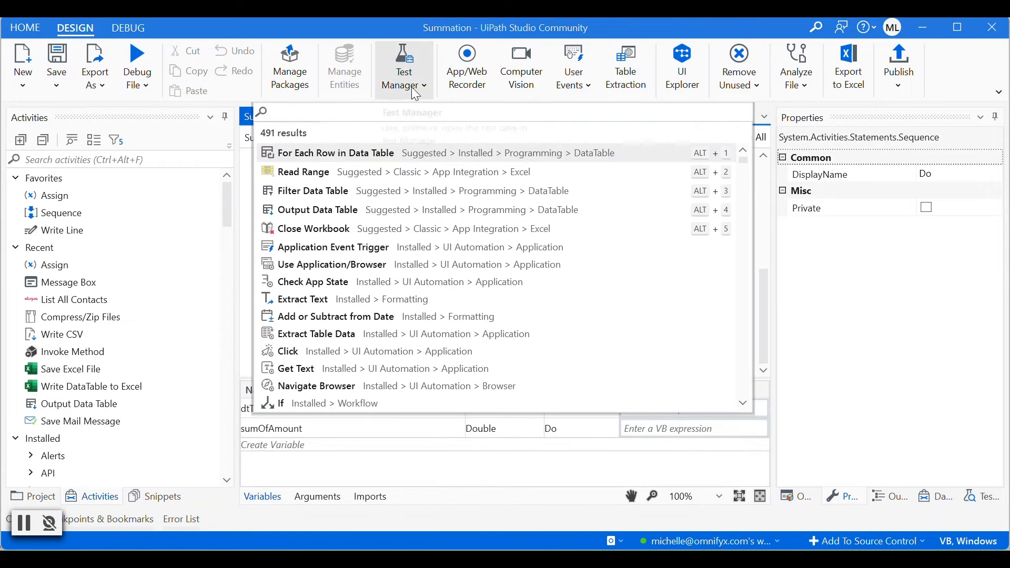
mouse_move(412, 92)
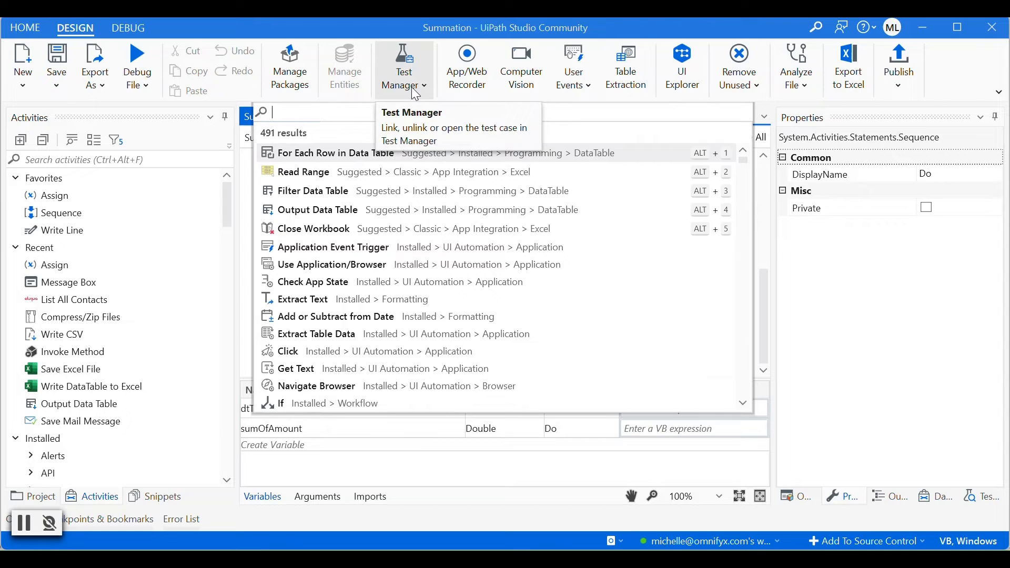
Add a Message Box after the Assign displaying sumOfAmount.
text(m)
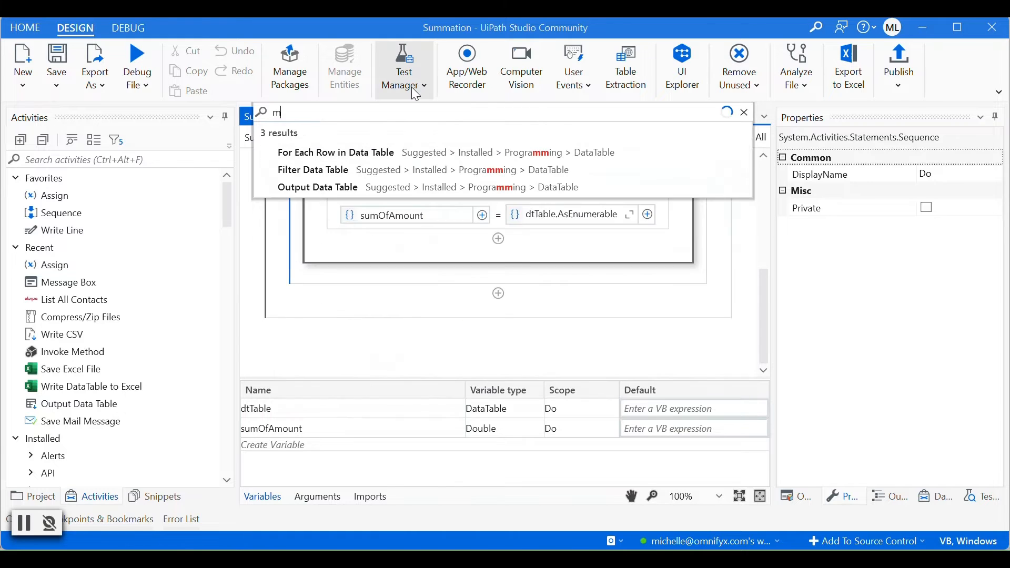
text(ess)
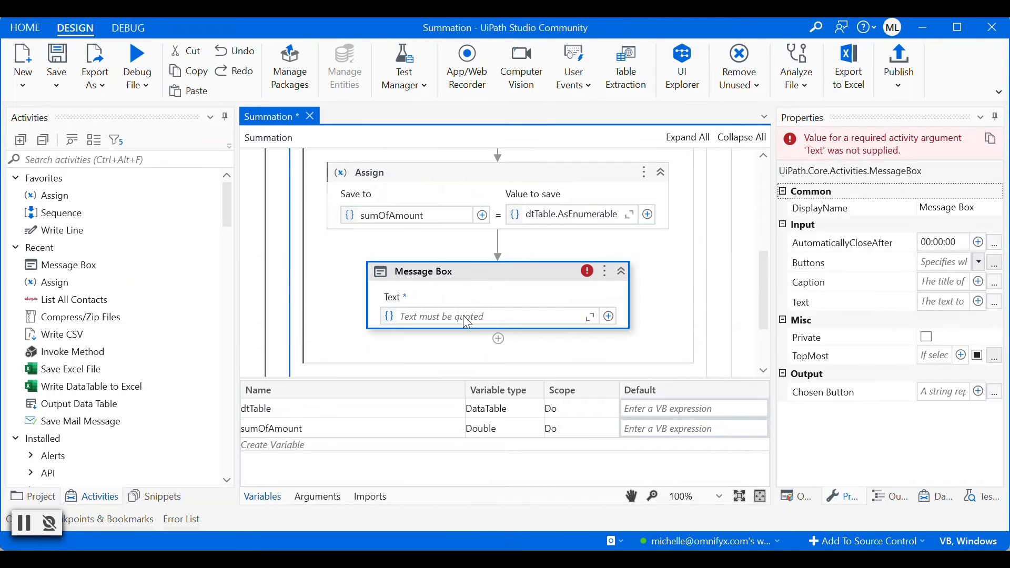
click(465, 315)
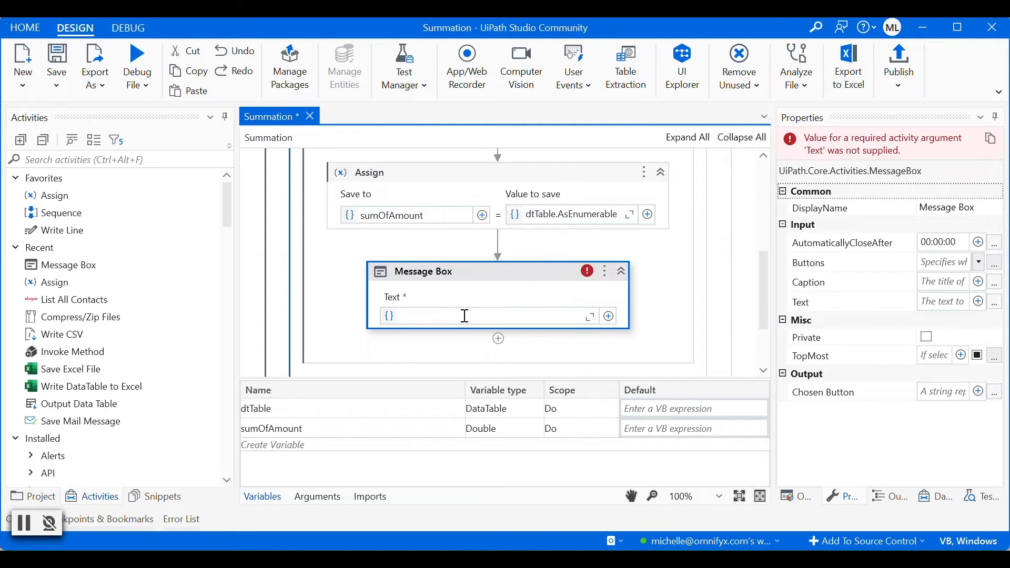
text(sumOfAmount)
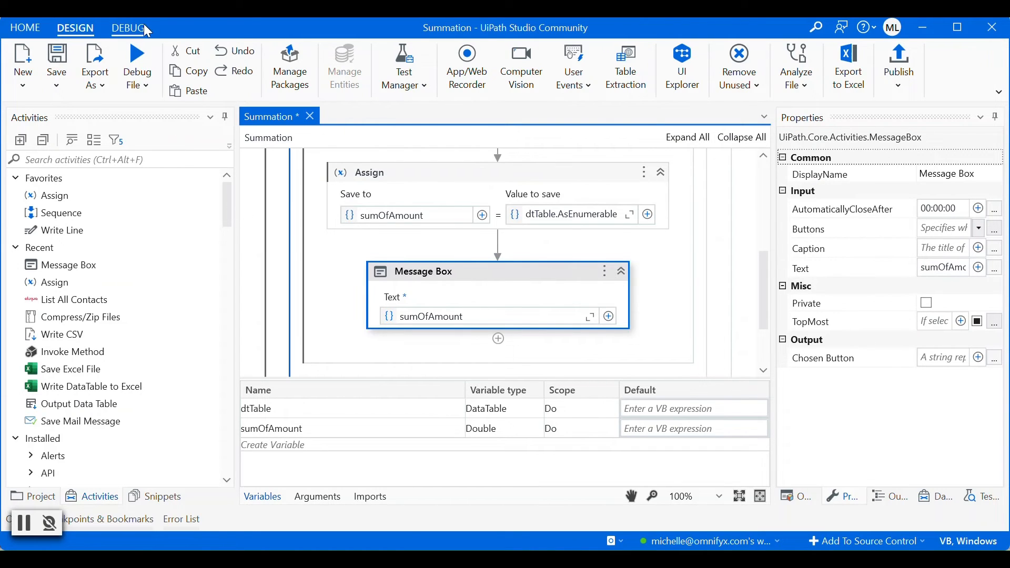
mouse_move(137, 54)
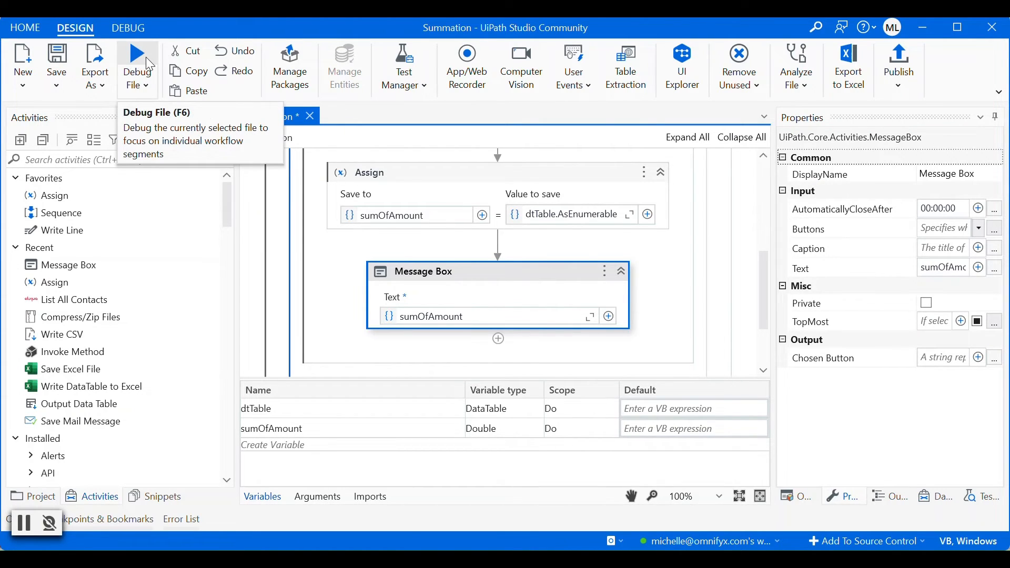
mouse_move(128, 56)
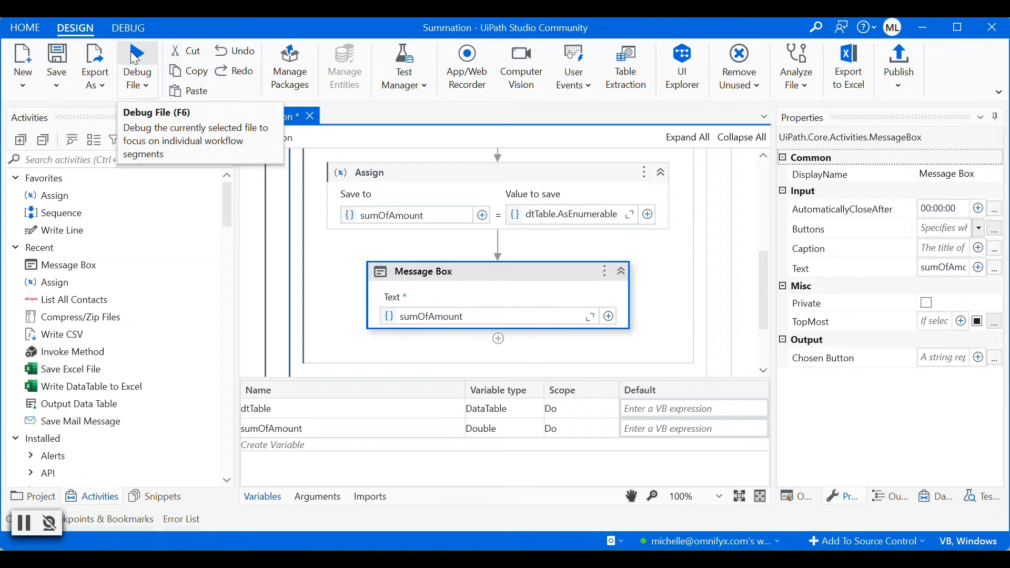
Run the workflow and place the 558.85 total message beside the spreadsheet.
click(137, 58)
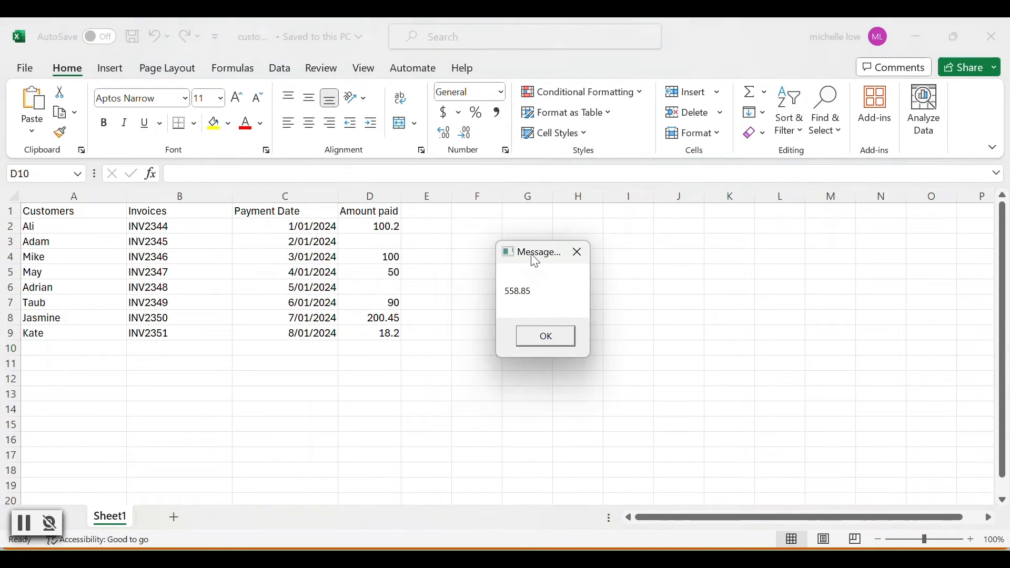
drag(537, 252, 576, 242)
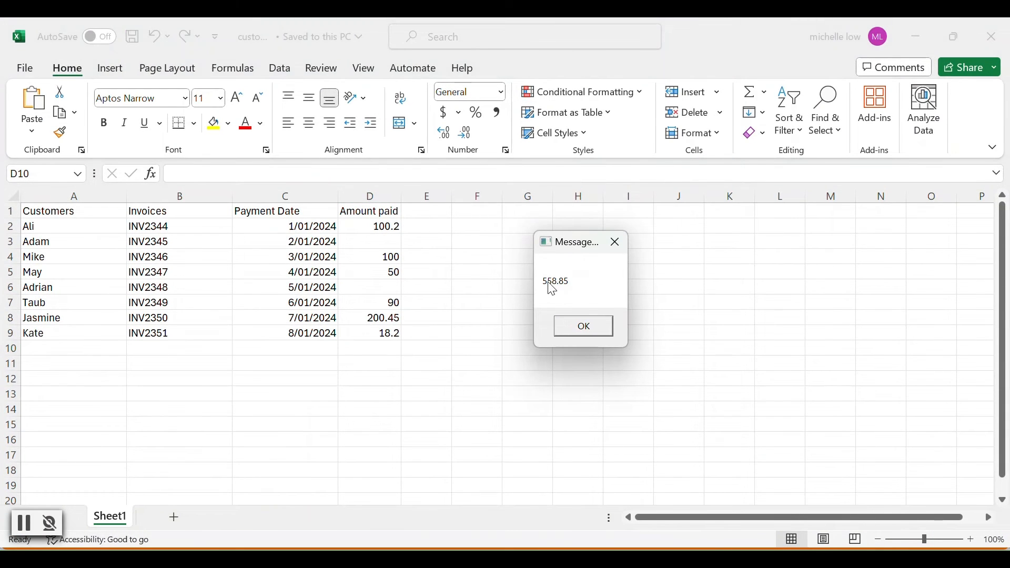
mouse_move(567, 290)
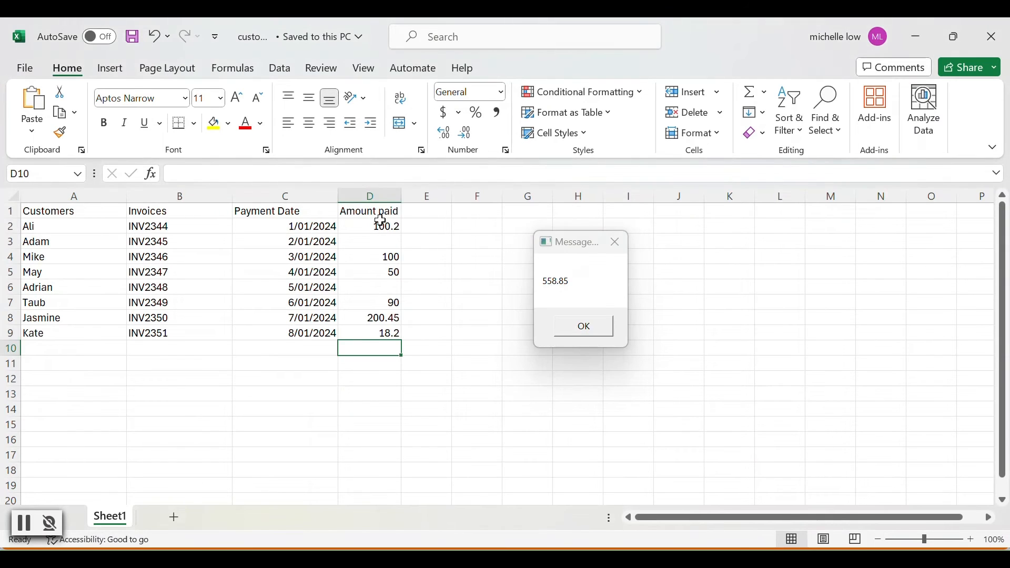
Select the Amount paid cells D2:D9 to read Excel's sum of 558.85.
drag(369, 225, 369, 241)
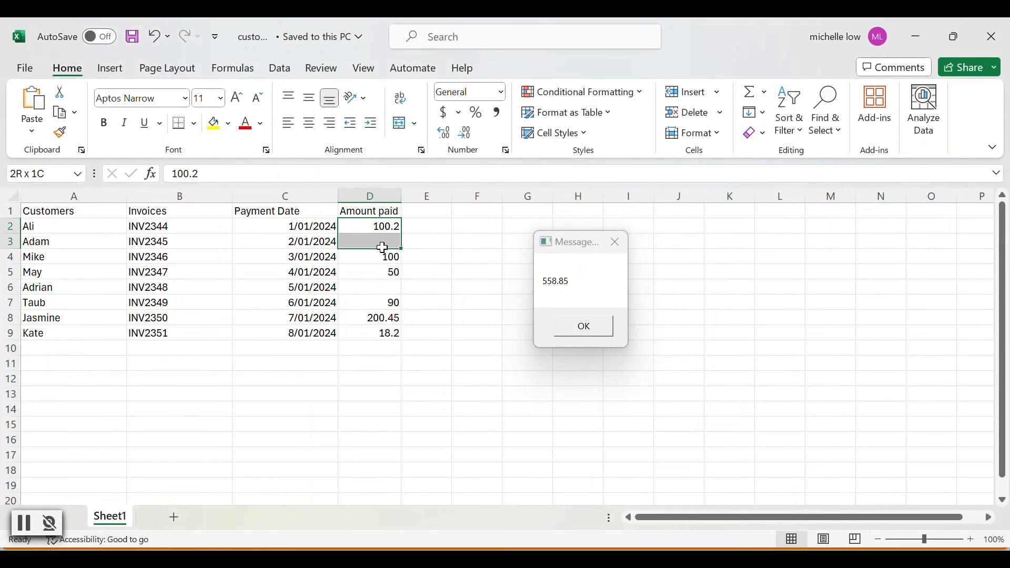
drag(369, 225, 369, 334)
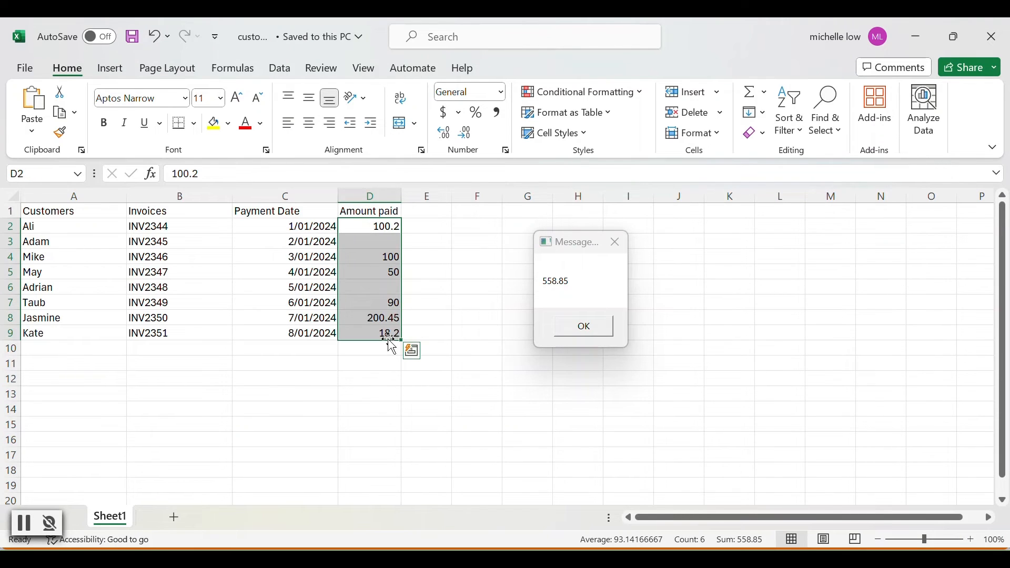
mouse_move(748, 544)
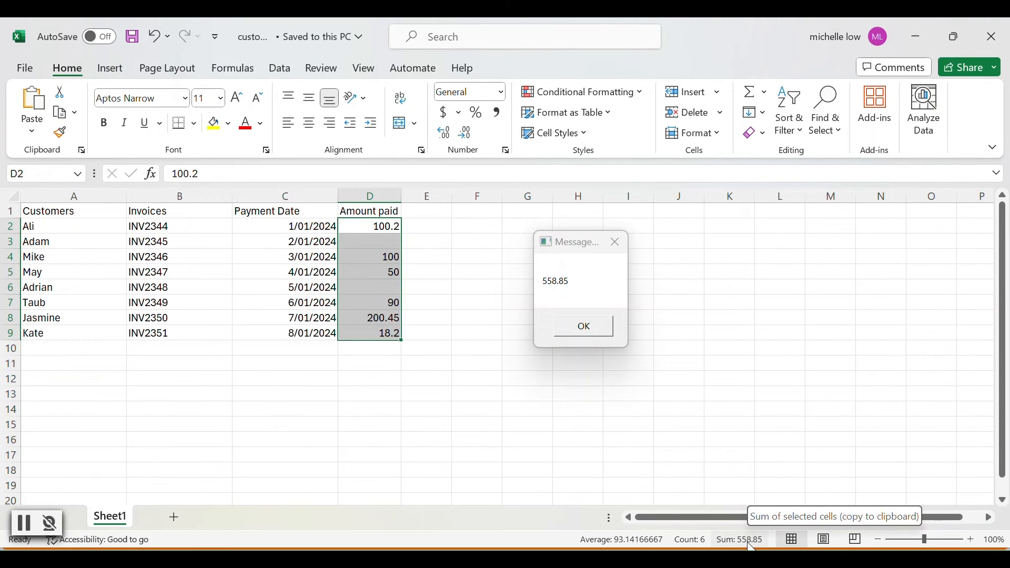
mouse_move(744, 546)
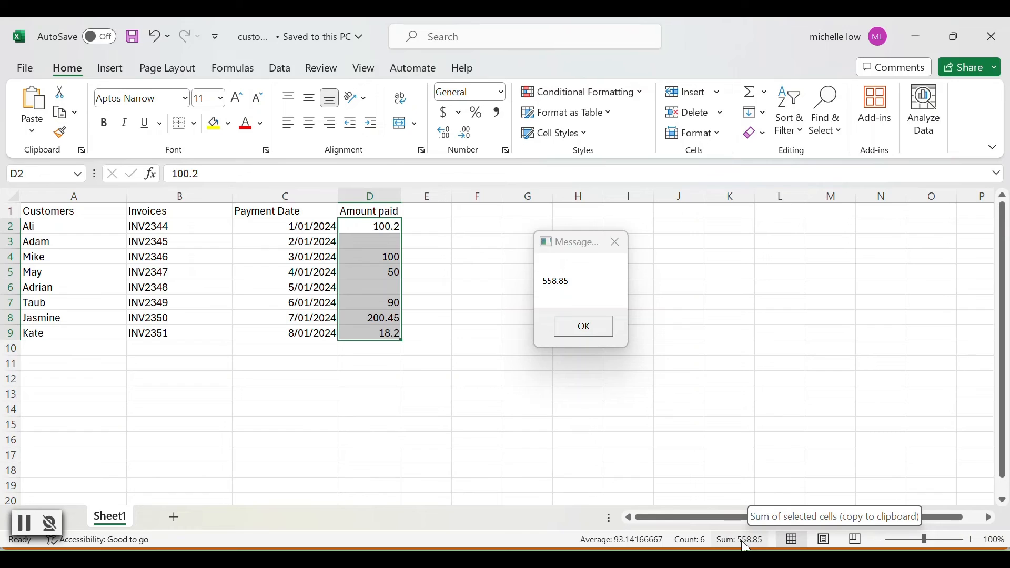
mouse_move(705, 378)
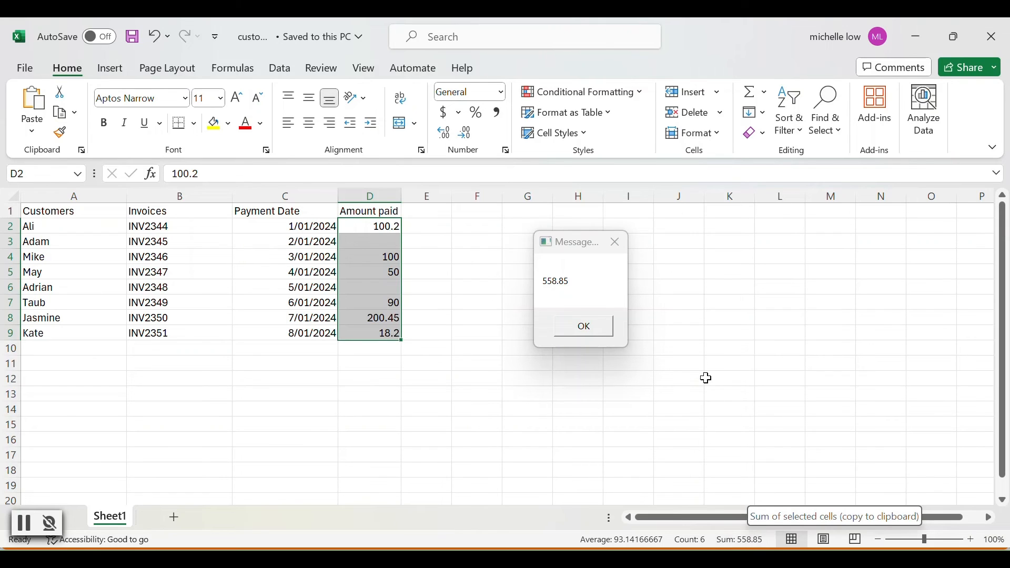
mouse_move(636, 249)
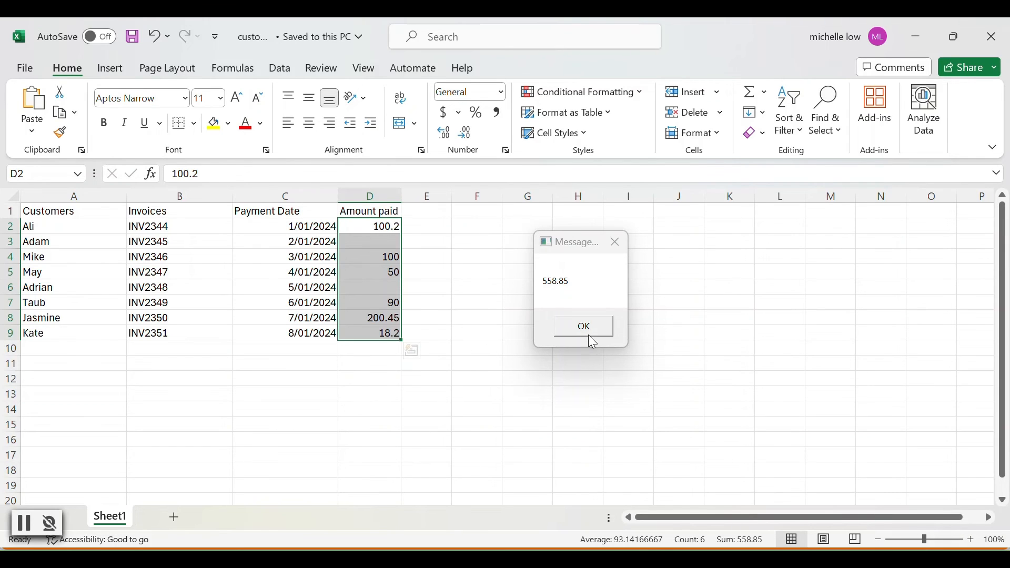
Dismiss the total message box and clear the Amount paid selection.
click(583, 326)
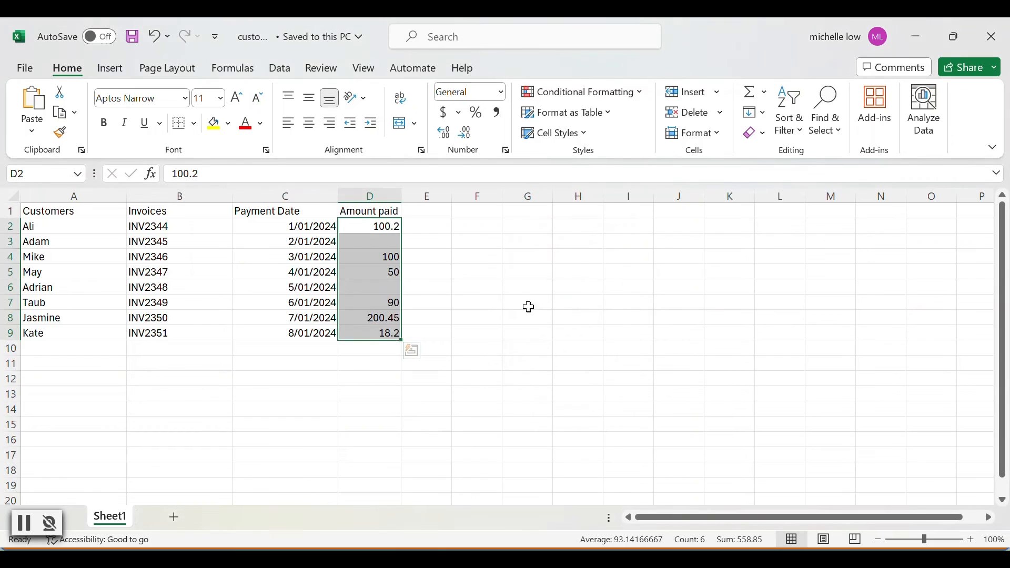
mouse_move(385, 362)
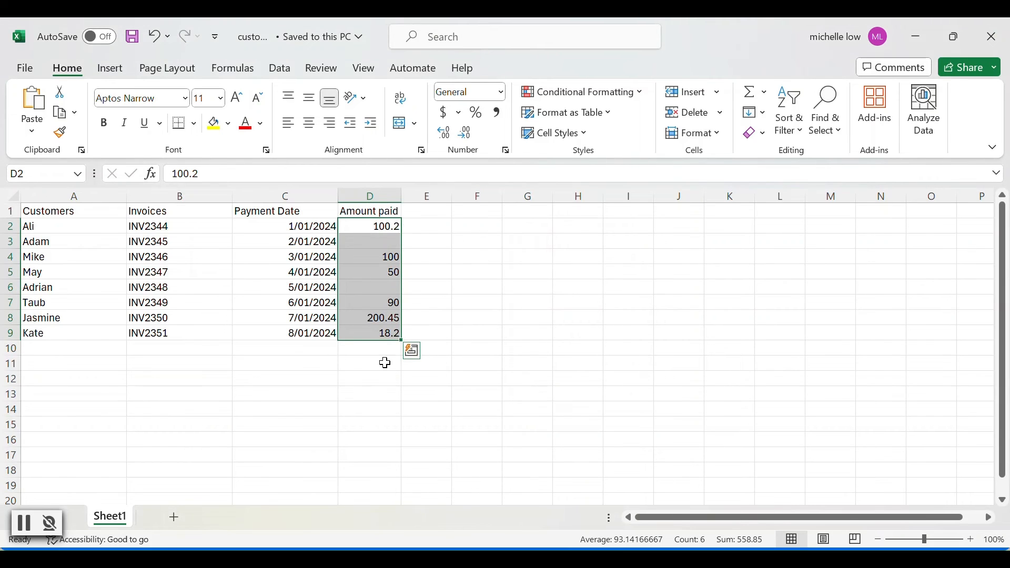
mouse_move(322, 351)
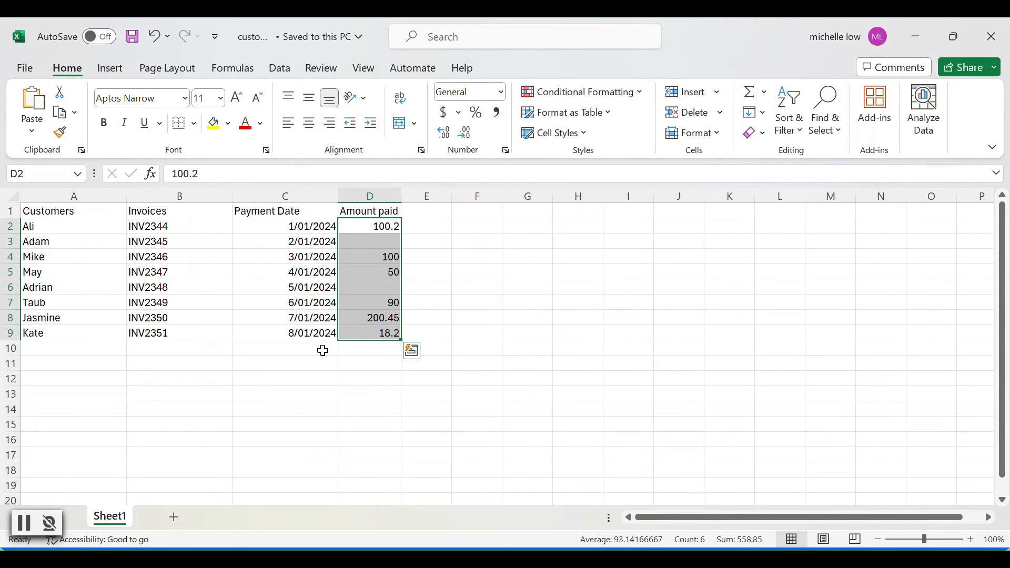
mouse_move(355, 355)
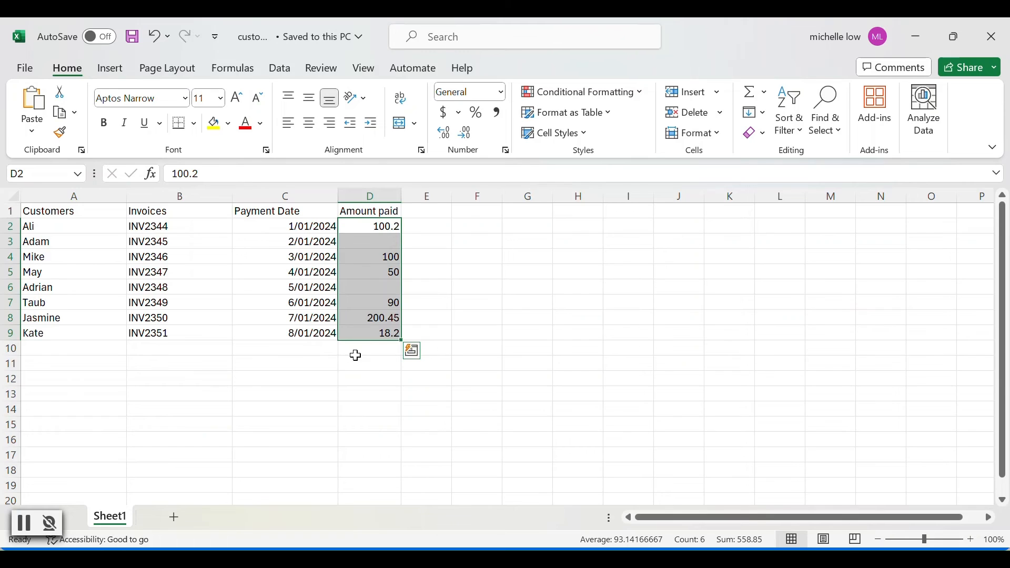
mouse_move(285, 353)
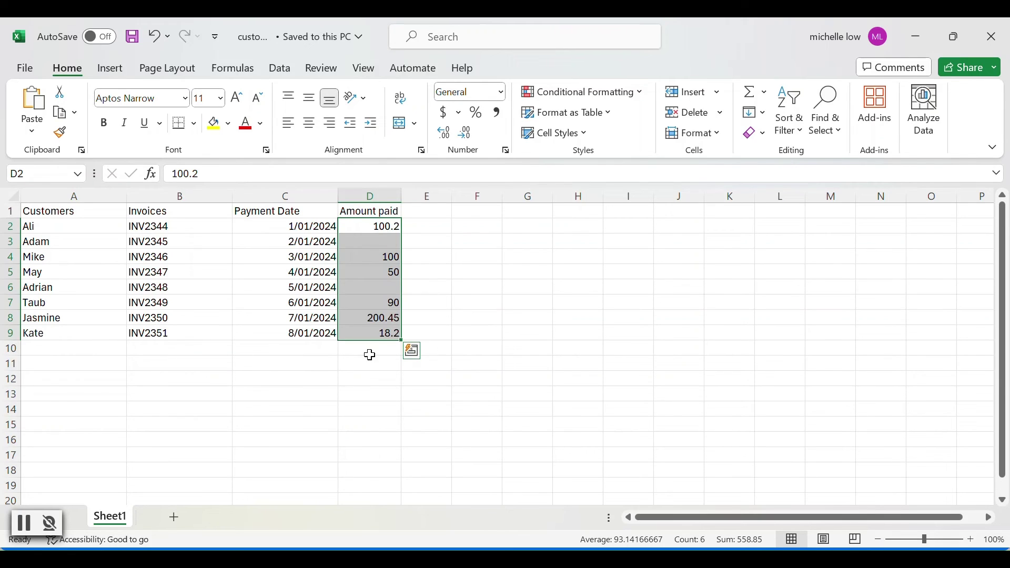
click(369, 348)
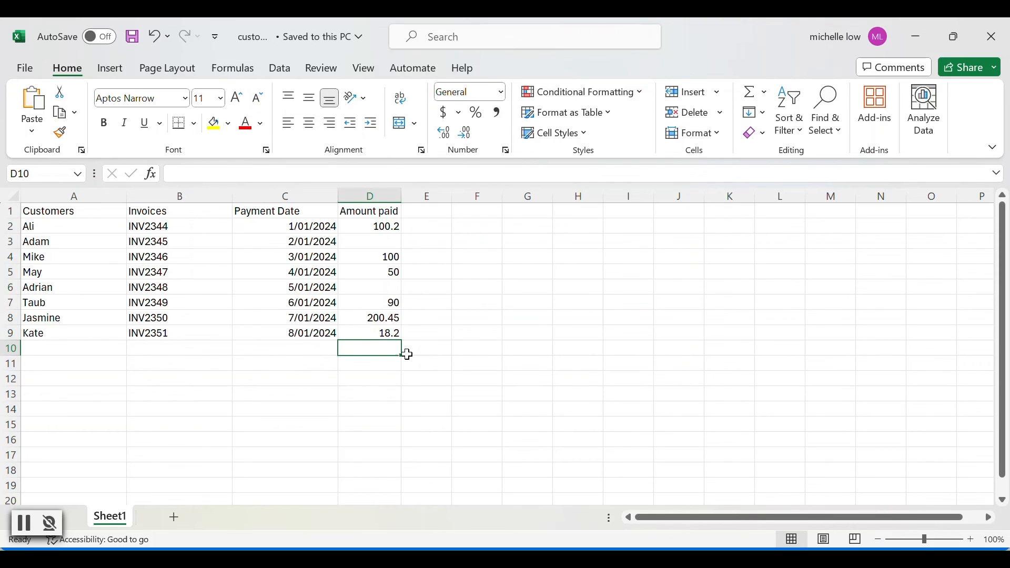
mouse_move(411, 361)
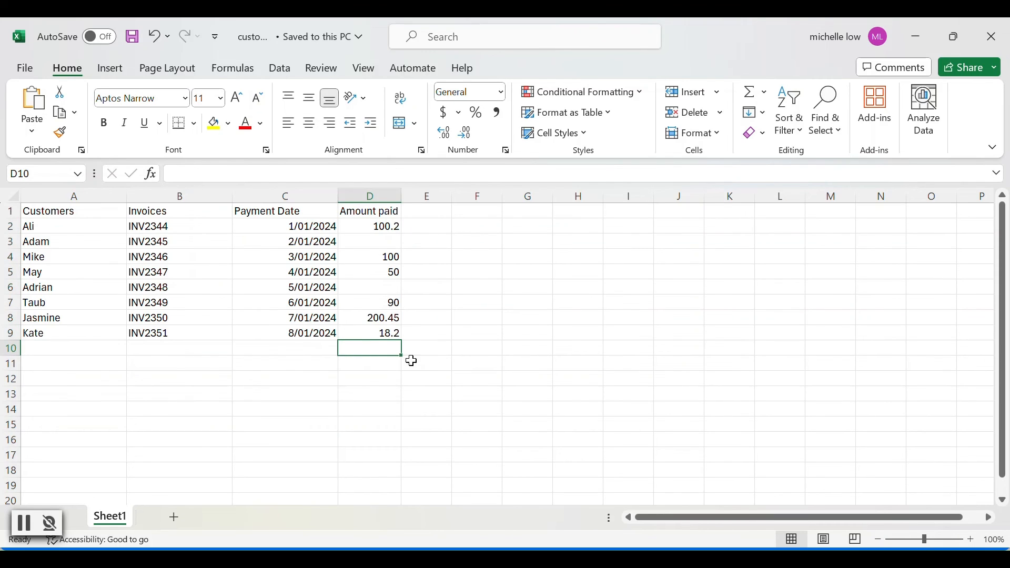